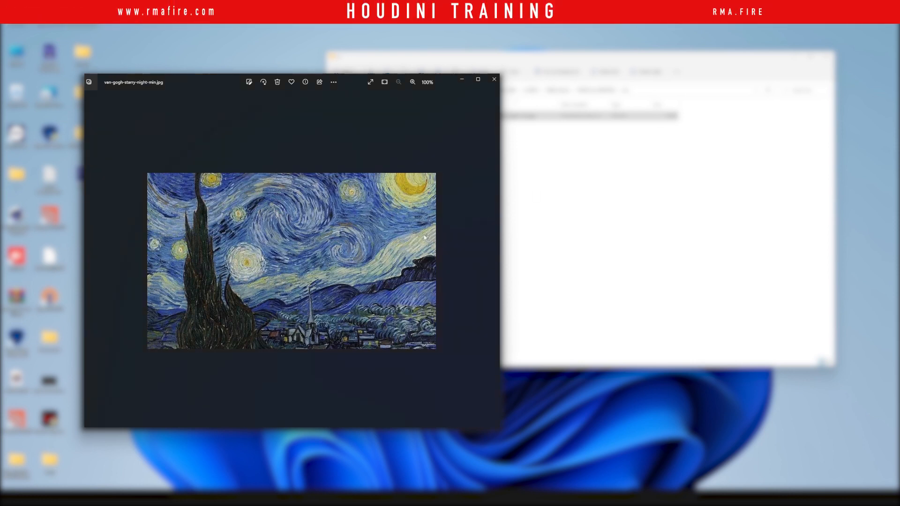
mouse_move(238, 82)
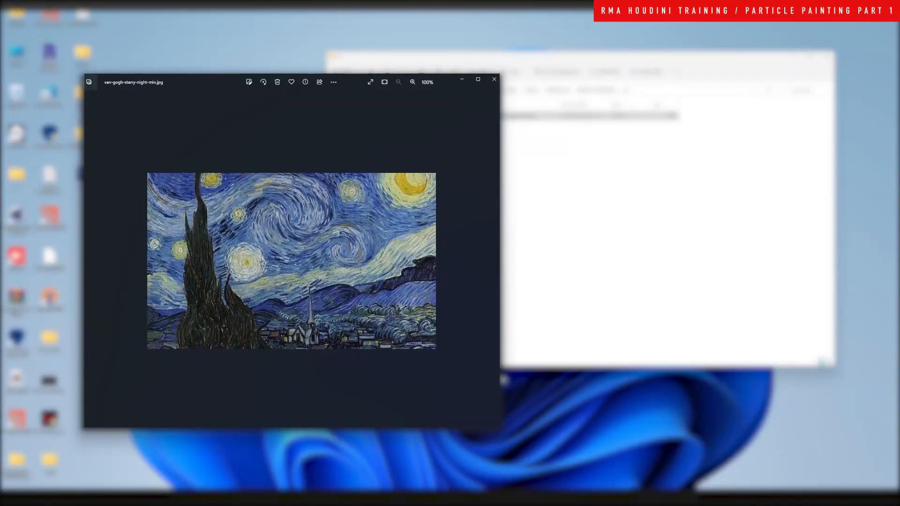
mouse_move(267, 210)
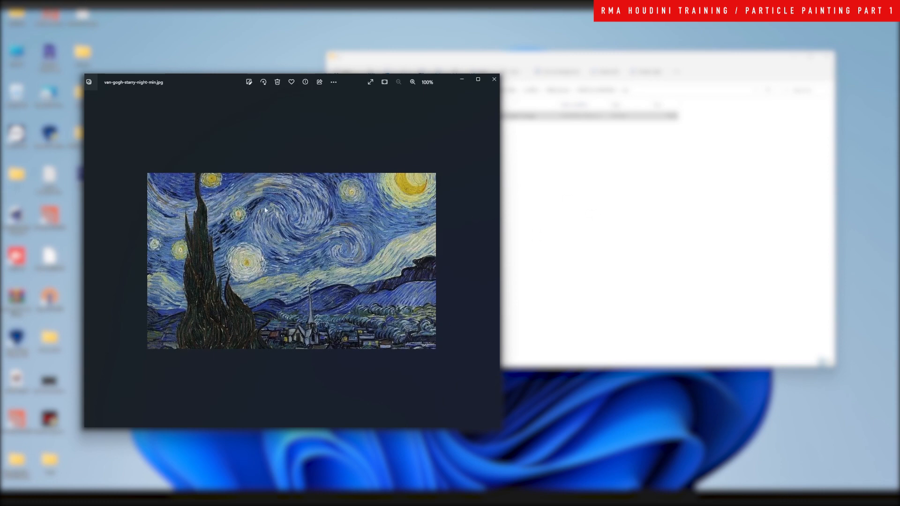
mouse_move(154, 205)
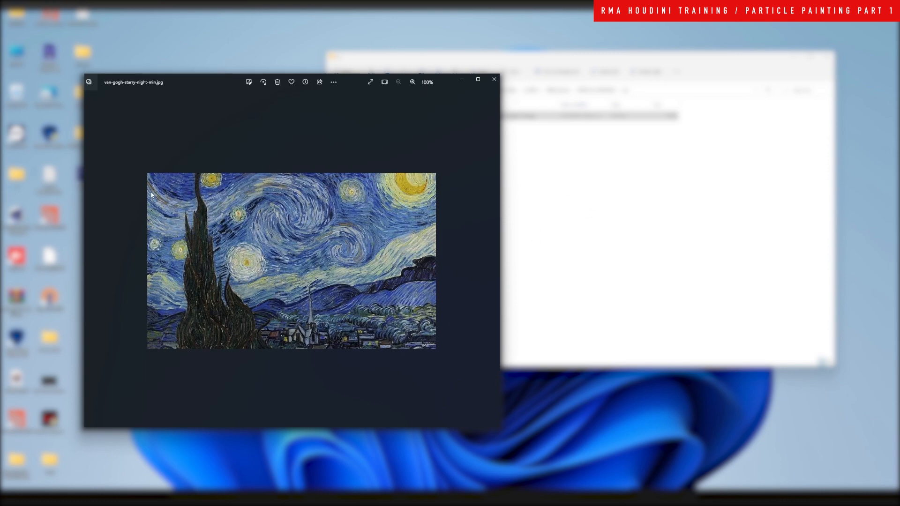
mouse_move(282, 232)
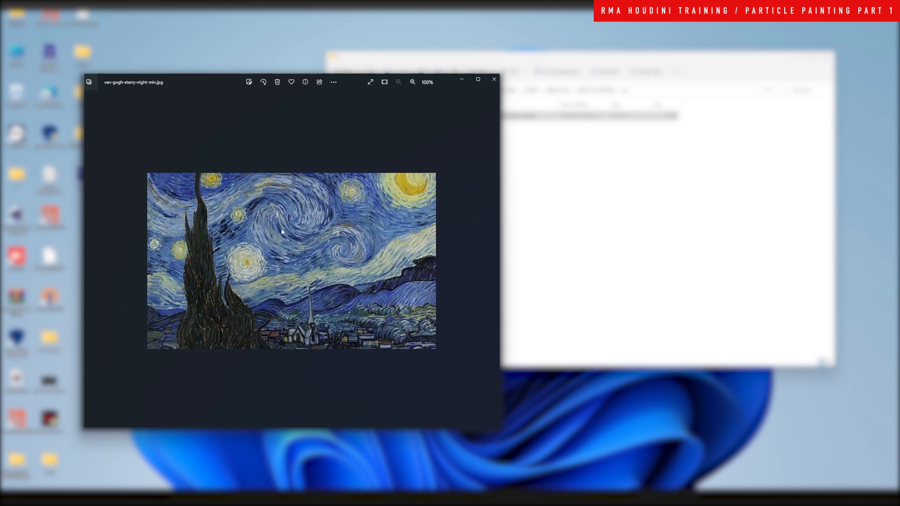
mouse_move(234, 143)
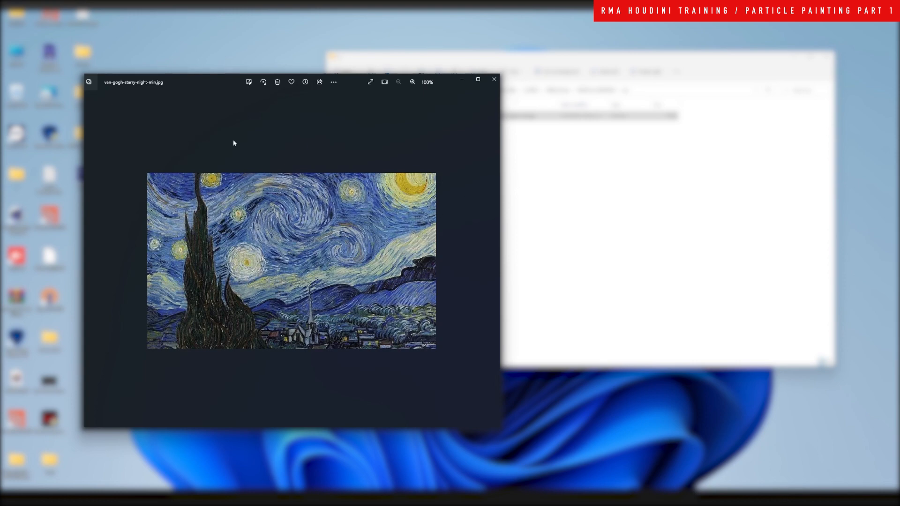
mouse_move(343, 290)
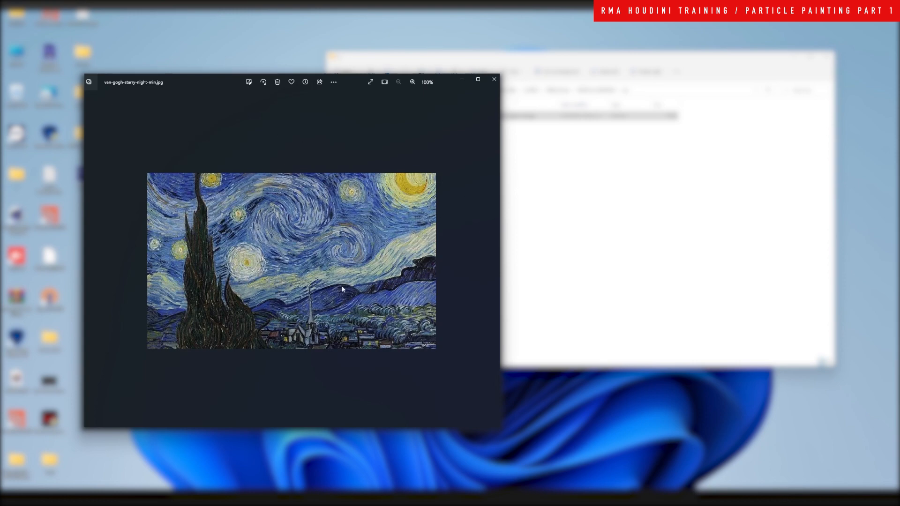
mouse_move(274, 272)
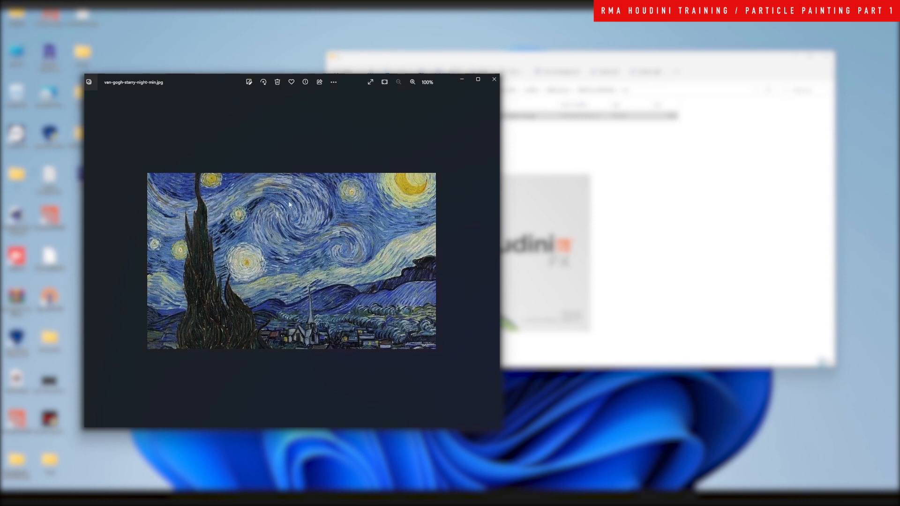
mouse_move(388, 287)
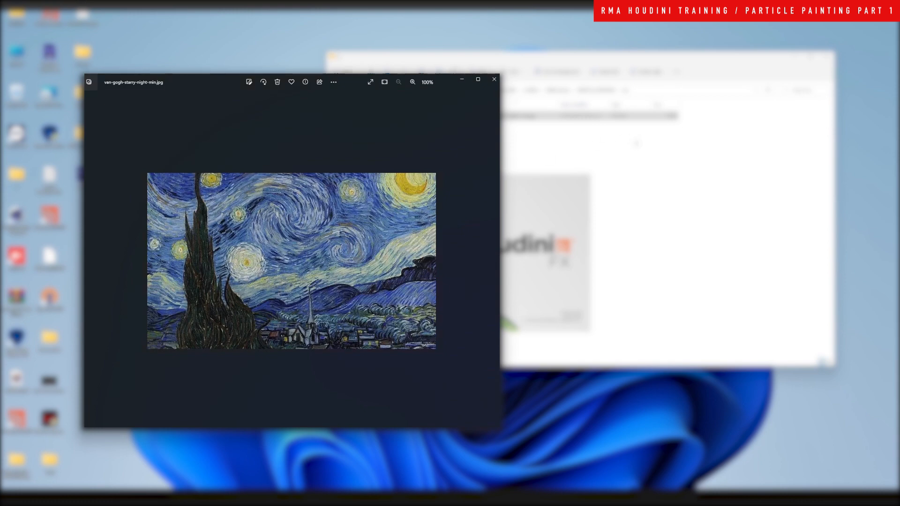
mouse_move(378, 241)
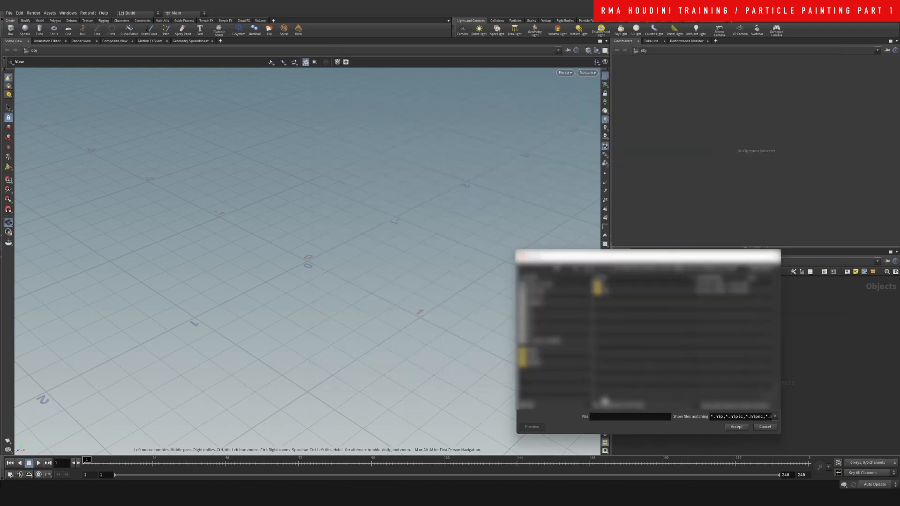
Save the scene as particle_paint_01.hip.
type("particle_paint.)1")
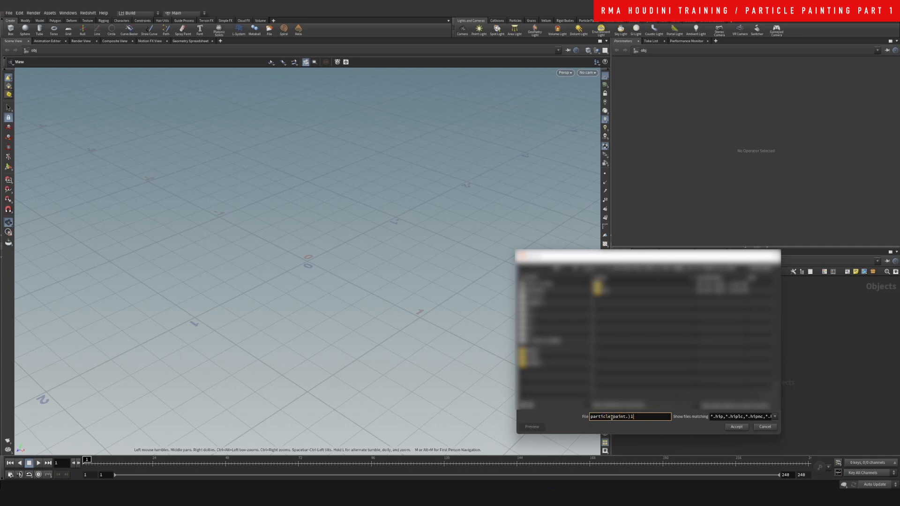
left_click(736, 427)
type("gri")
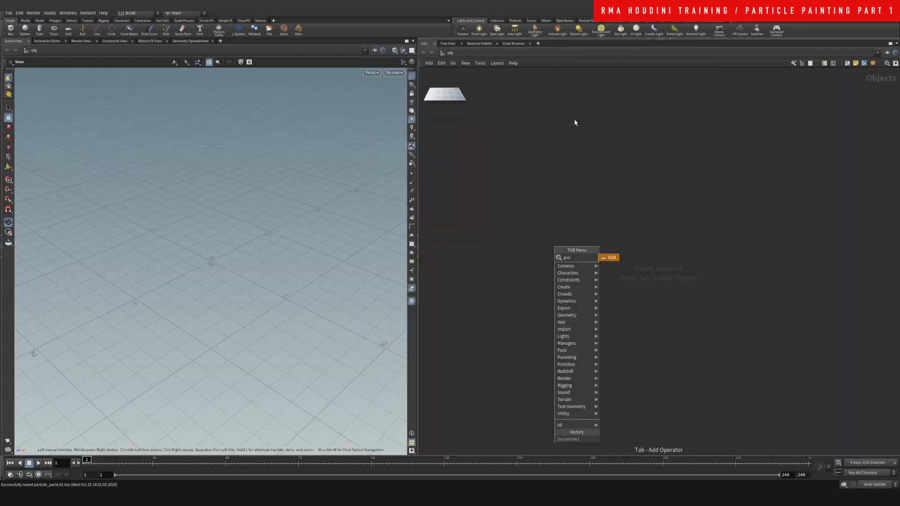
Place a Grid object, dive into it and append UV Project and UV Quick Shade.
left_click(609, 257)
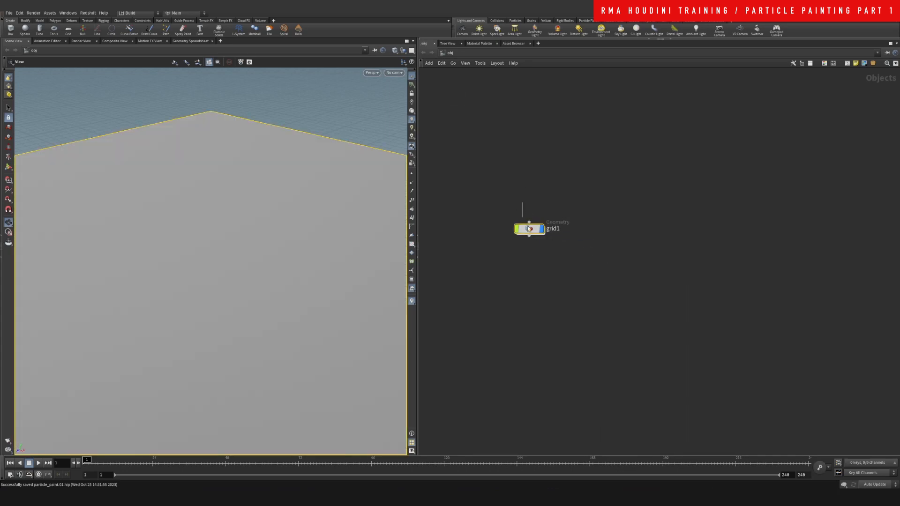
double_click(529, 229)
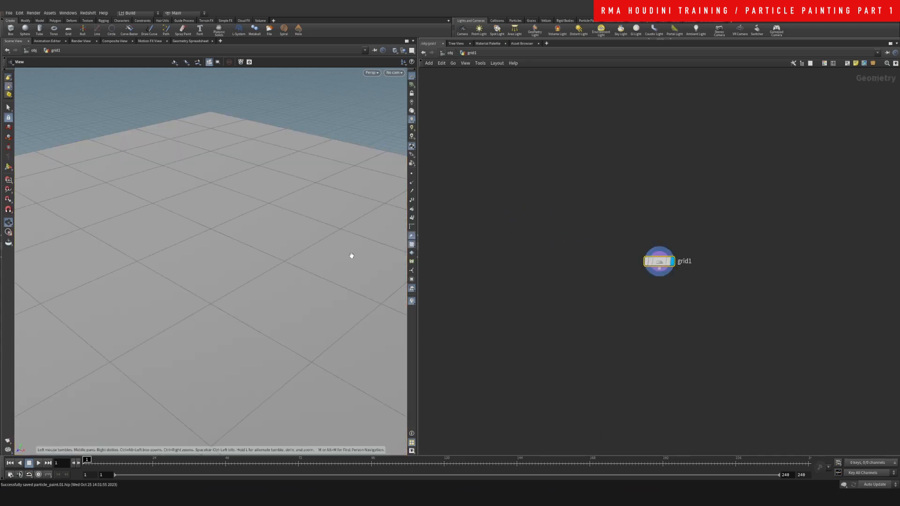
left_click_drag(351, 255, 275, 314)
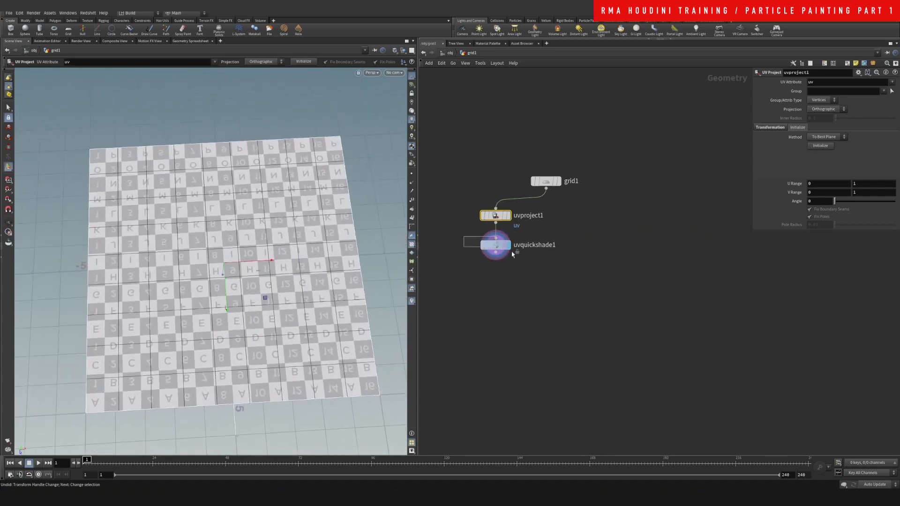
Set uvquickshade1's texture map to van-gogh-starry-night-min.jpg from the tex folder.
left_click(494, 244)
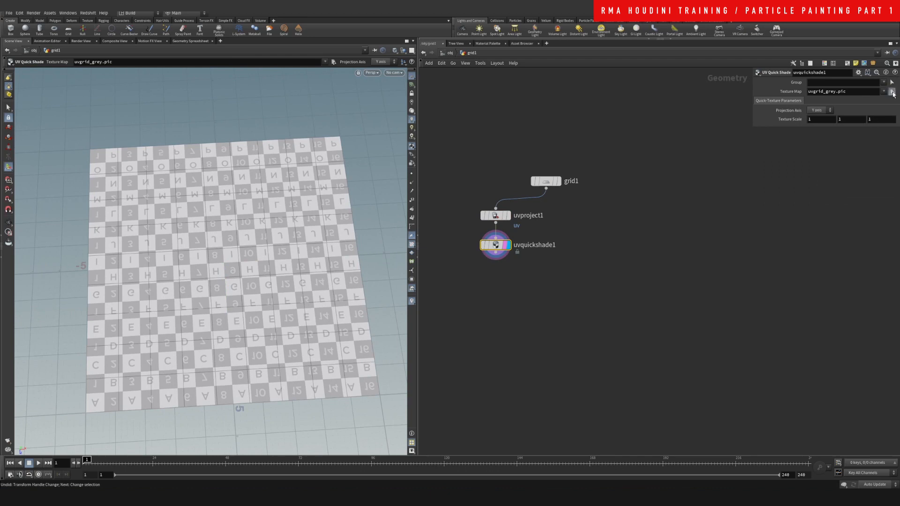
left_click(892, 92)
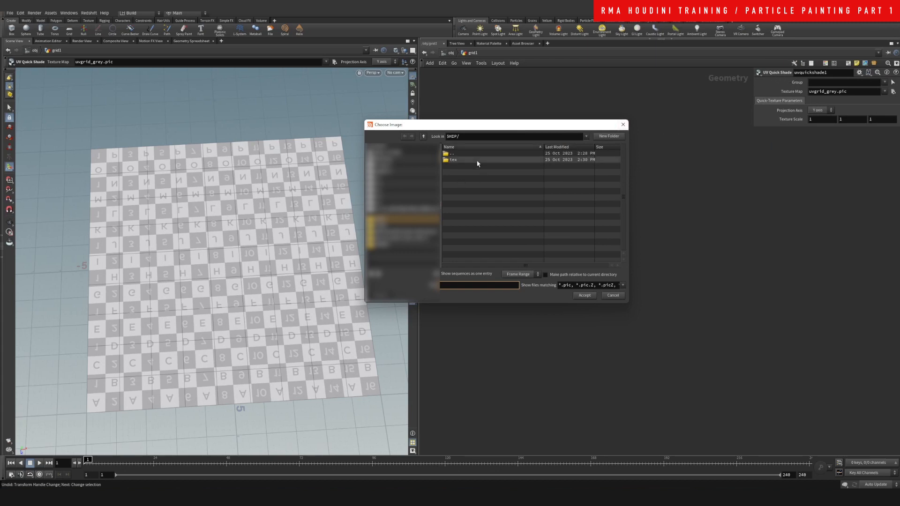
double_click(453, 159)
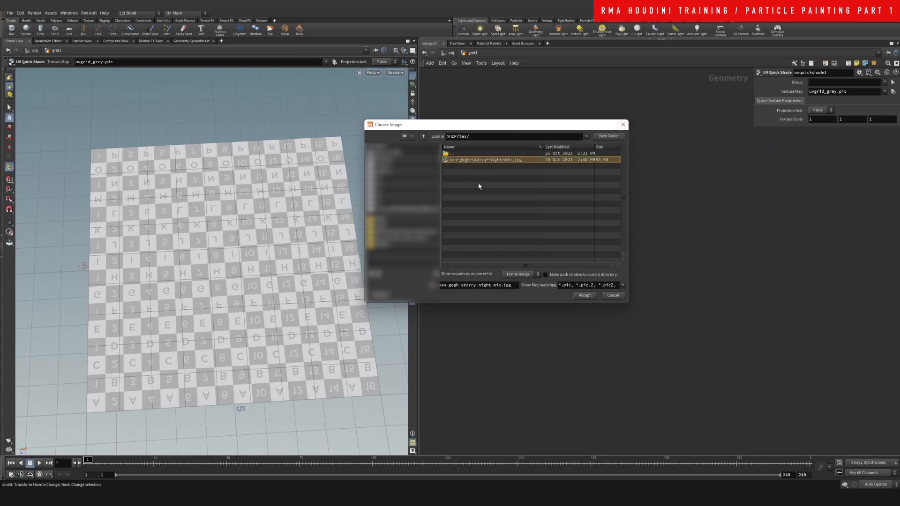
left_click(583, 296)
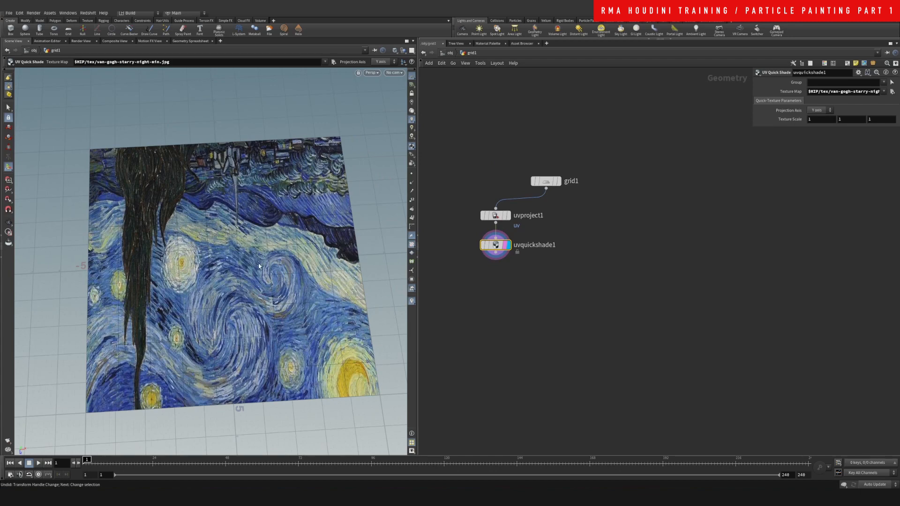
left_click_drag(258, 265, 390, 246)
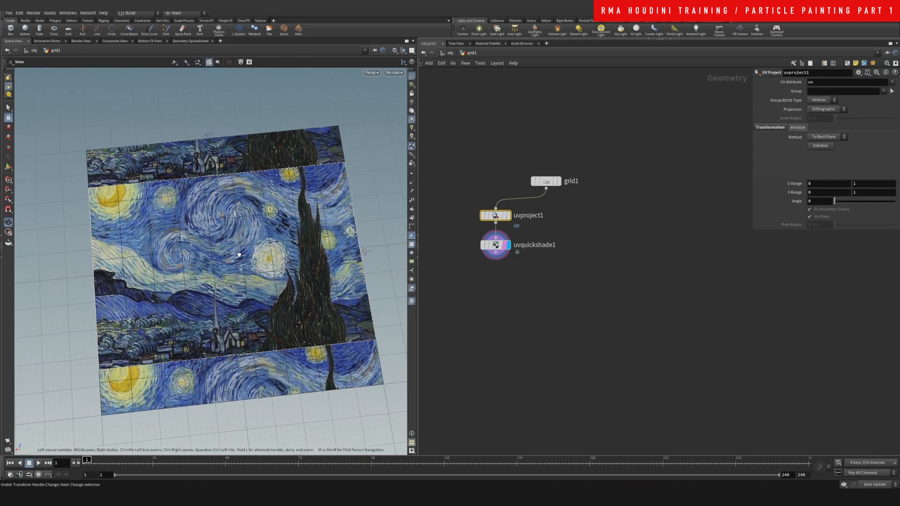
Resize grid1 to 10 × 6.59 so Starry Night fits, and start a second UV branch.
left_click(546, 180)
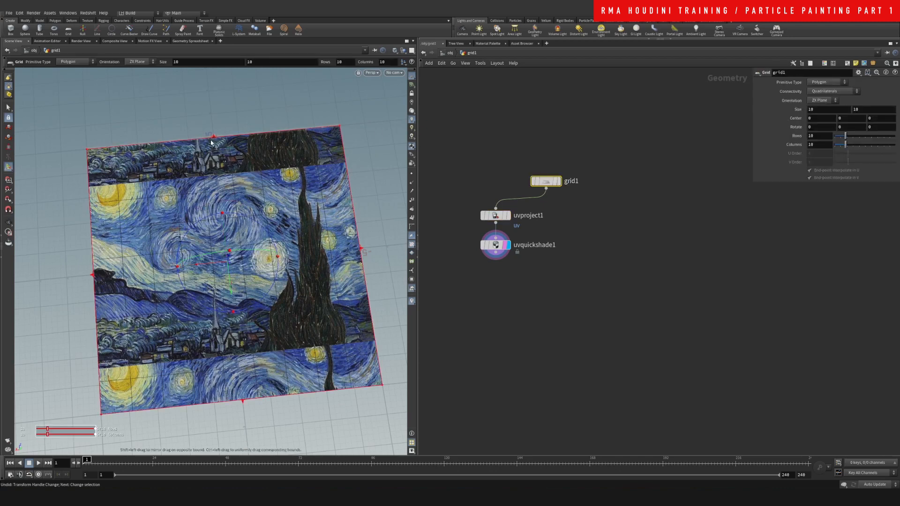
left_click_drag(211, 142, 224, 176)
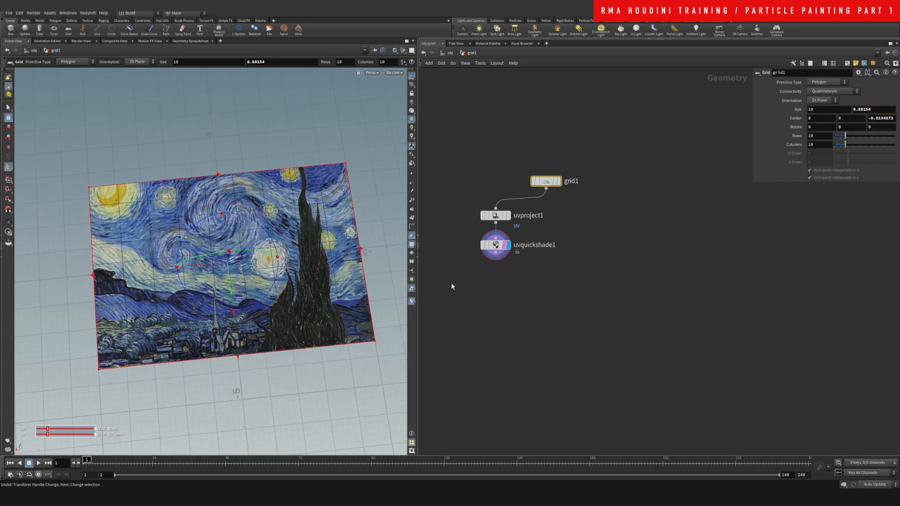
left_click(494, 216)
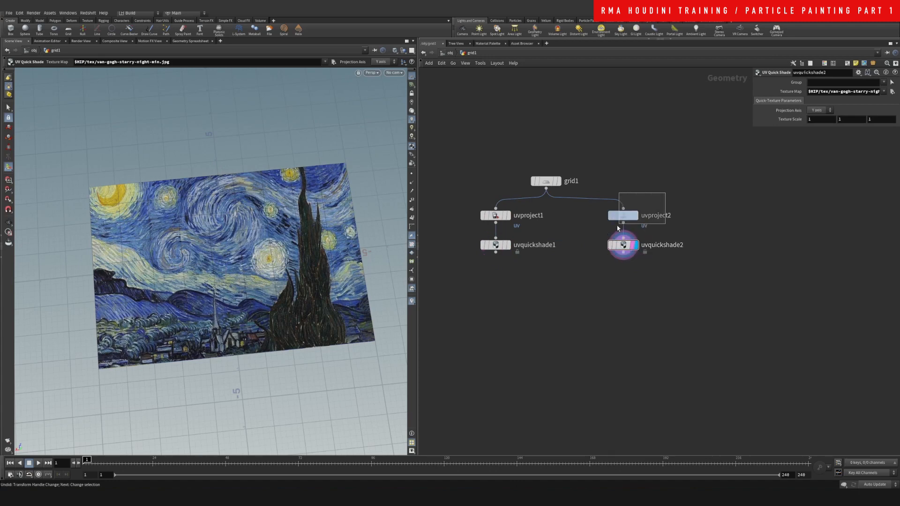
Set uvproject2 to write point UVs and place uvquickshade2 beside it.
left_click(623, 215)
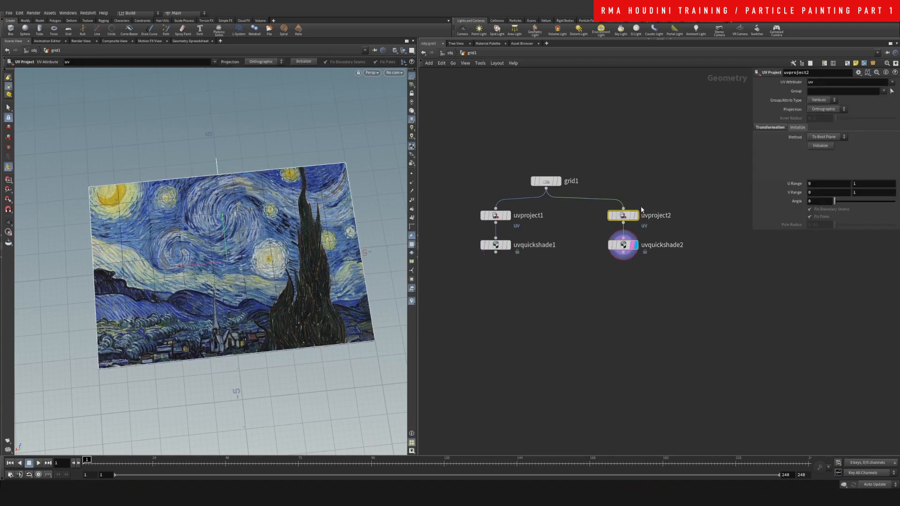
left_click(820, 100)
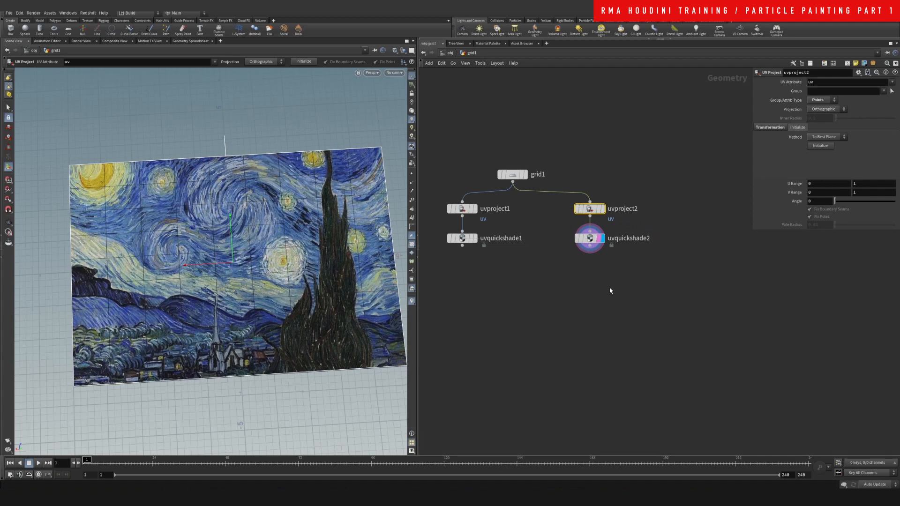
left_click_drag(588, 238, 659, 237)
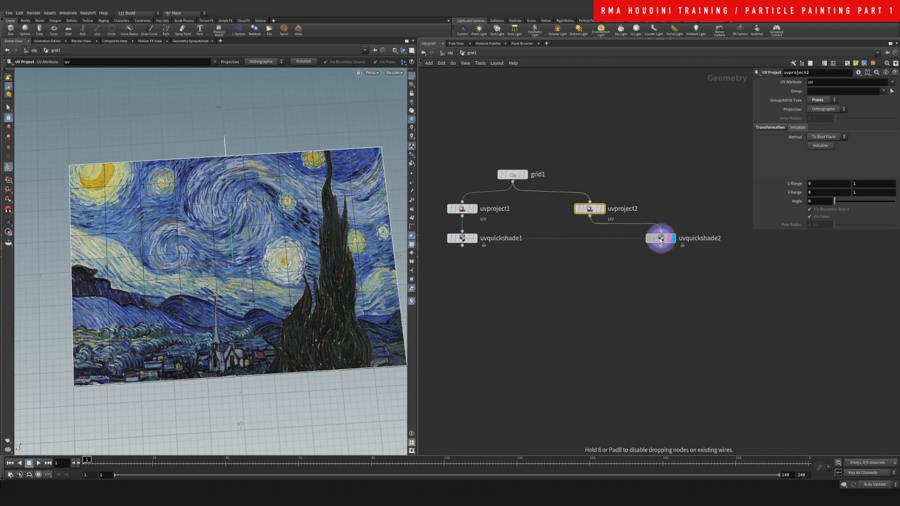
type("scat")
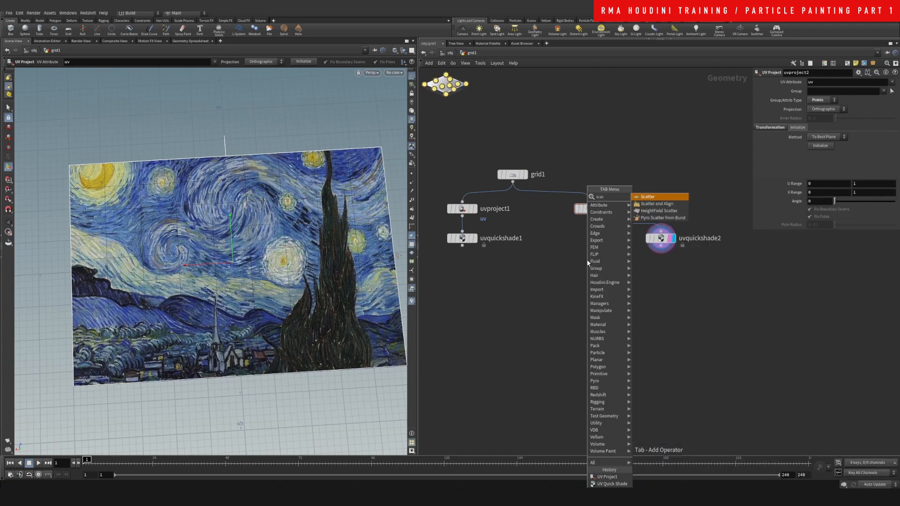
Insert scatter1 between grid1 and uvproject2 to cover the grid with 100000 relaxed points.
left_click(647, 197)
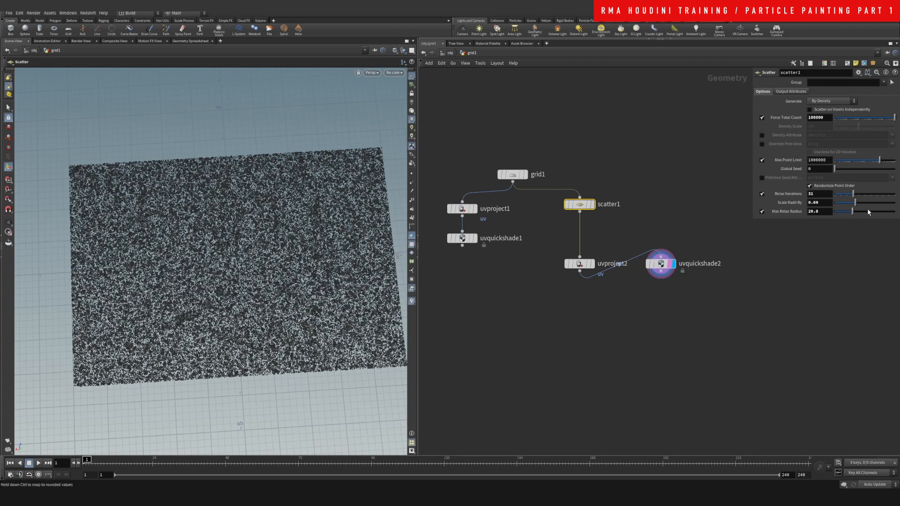
left_click_drag(868, 211, 824, 211)
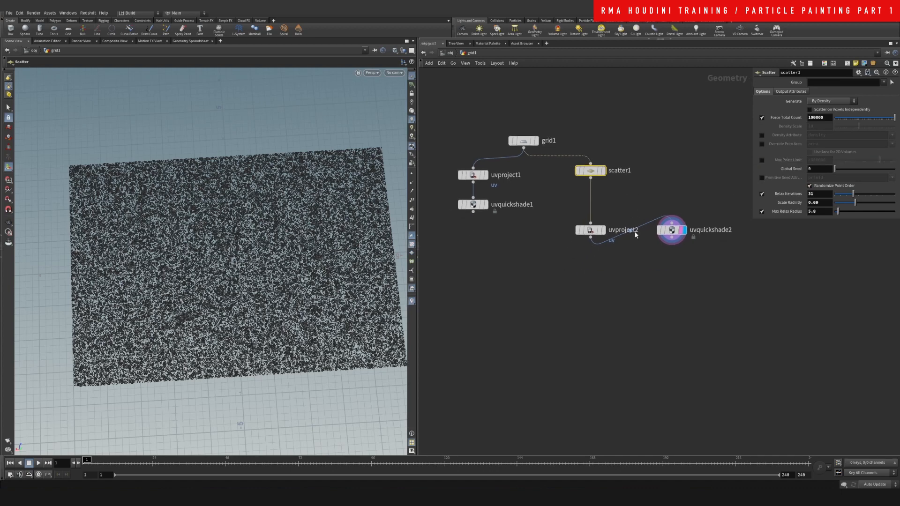
mouse_move(847, 201)
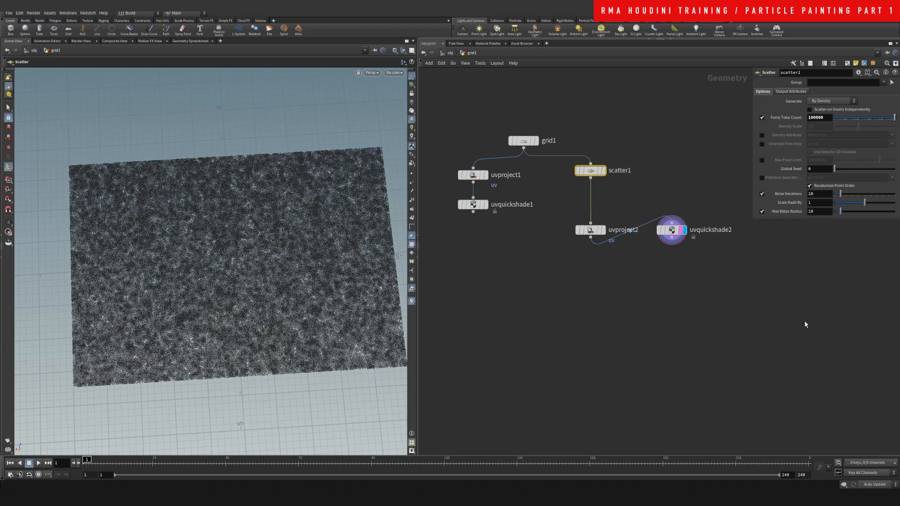
left_click_drag(671, 229, 706, 254)
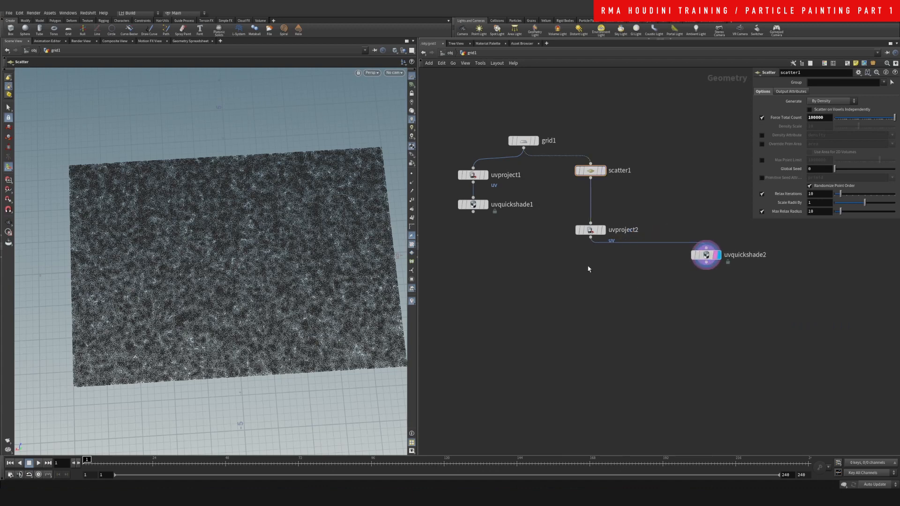
key("Tab")
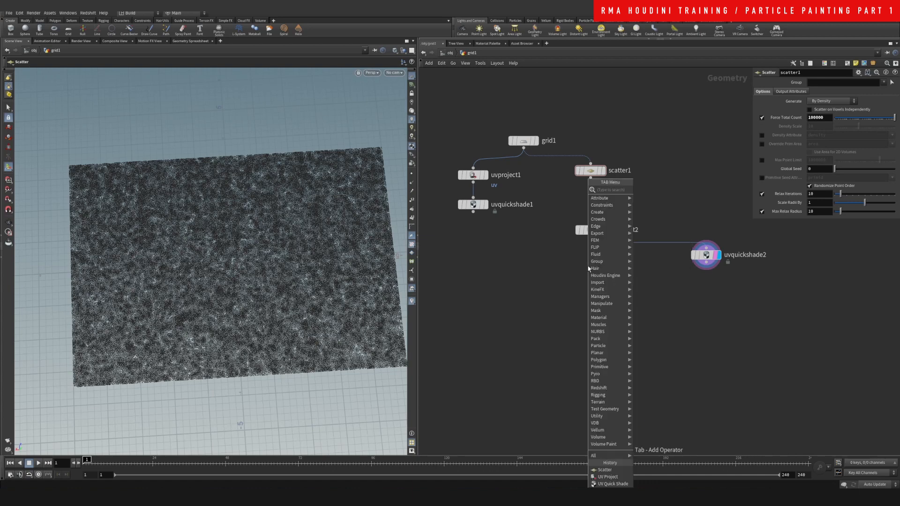
mouse_move(599, 197)
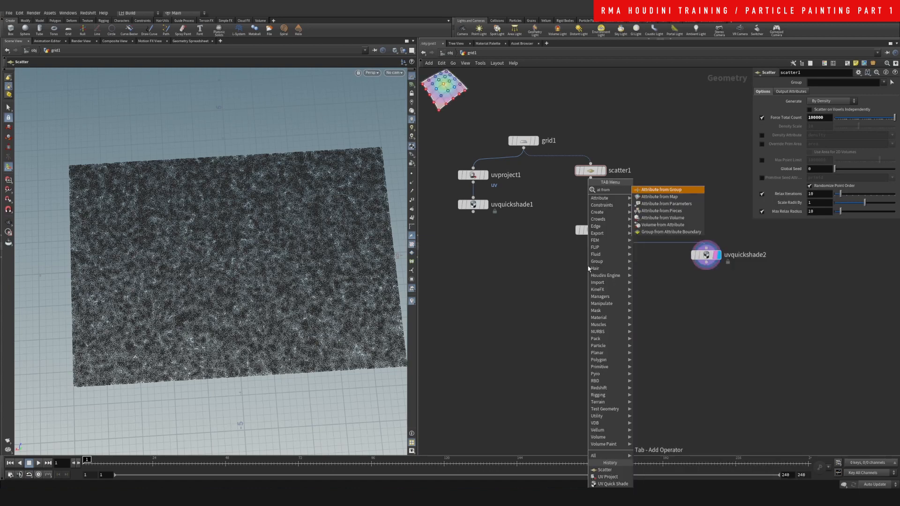
Add attribfrommap1 colouring the points from van-gogh-starry-night-min.jpg.
left_click(608, 476)
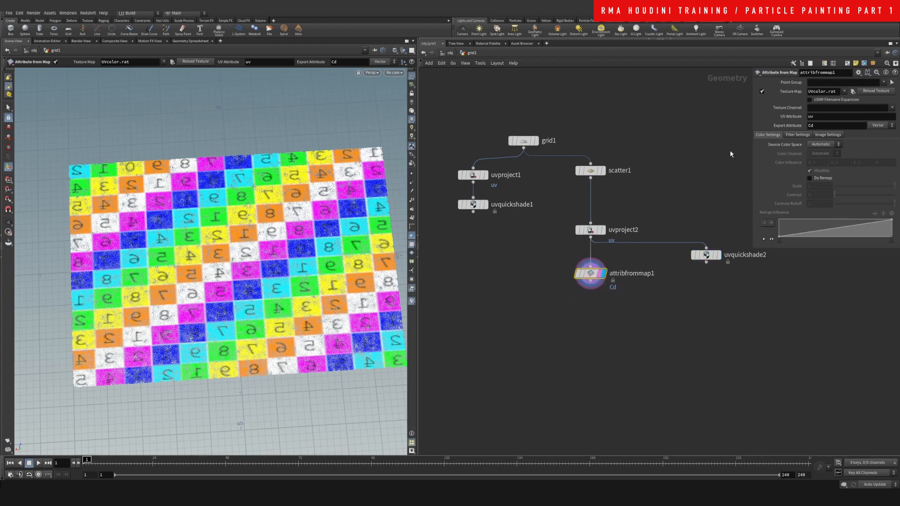
left_click(852, 91)
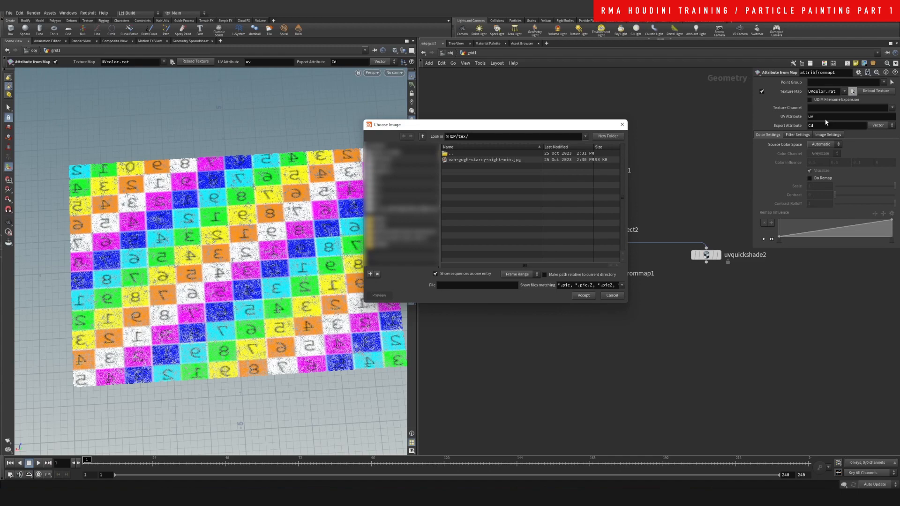
left_click(483, 159)
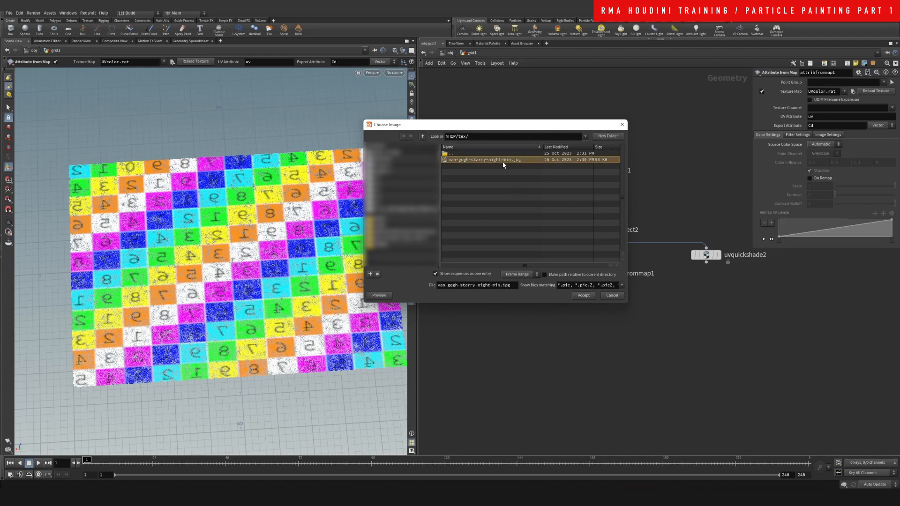
left_click(583, 295)
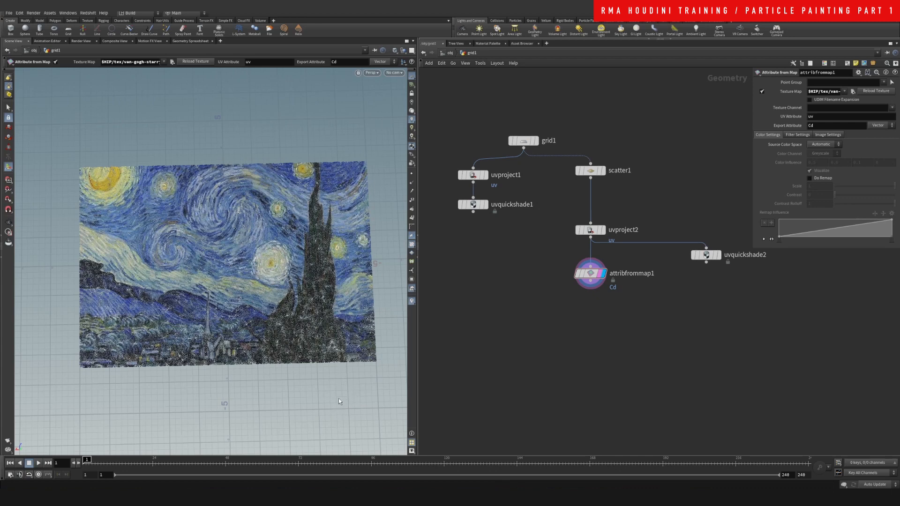
mouse_move(518, 247)
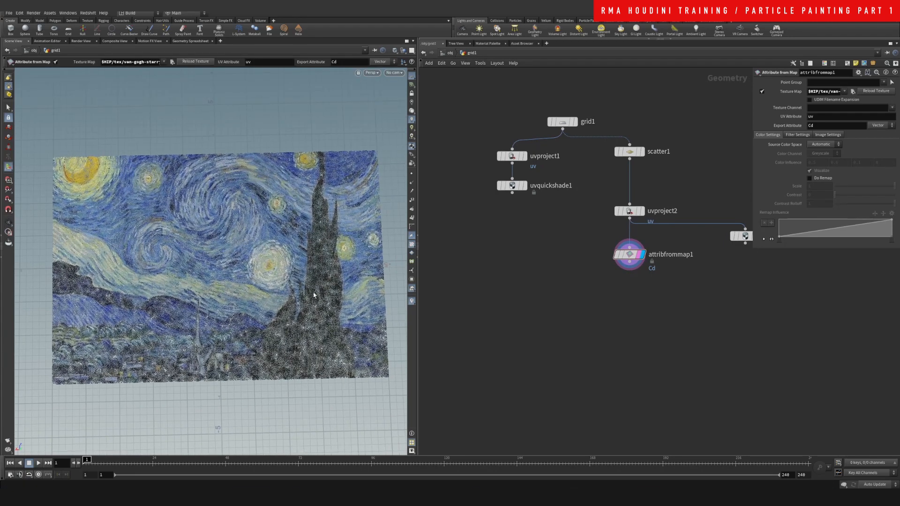
mouse_move(264, 300)
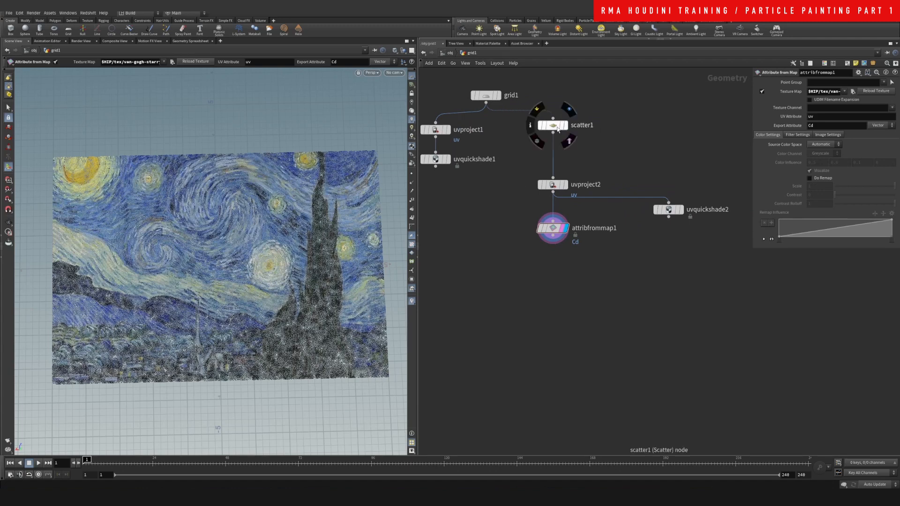
Add polyextrude1 after grid1 and display the extruded grid.
key("Tab")
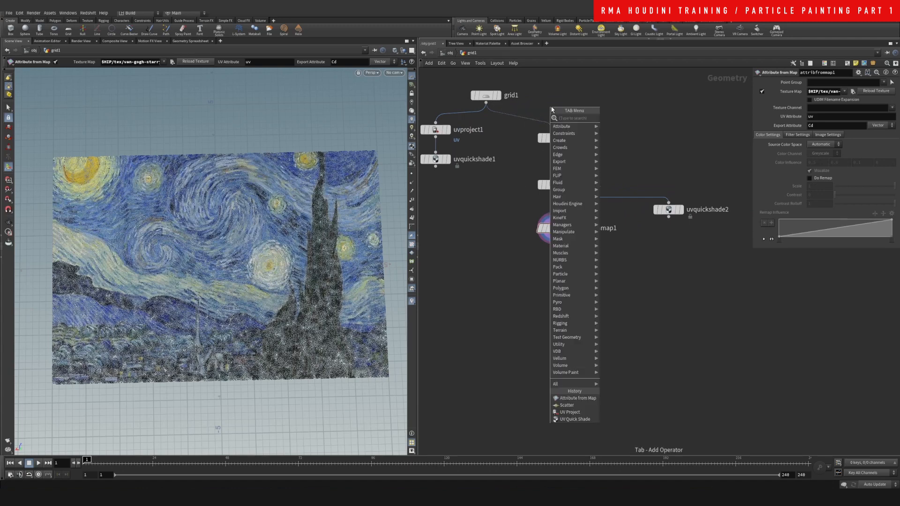
type("expo")
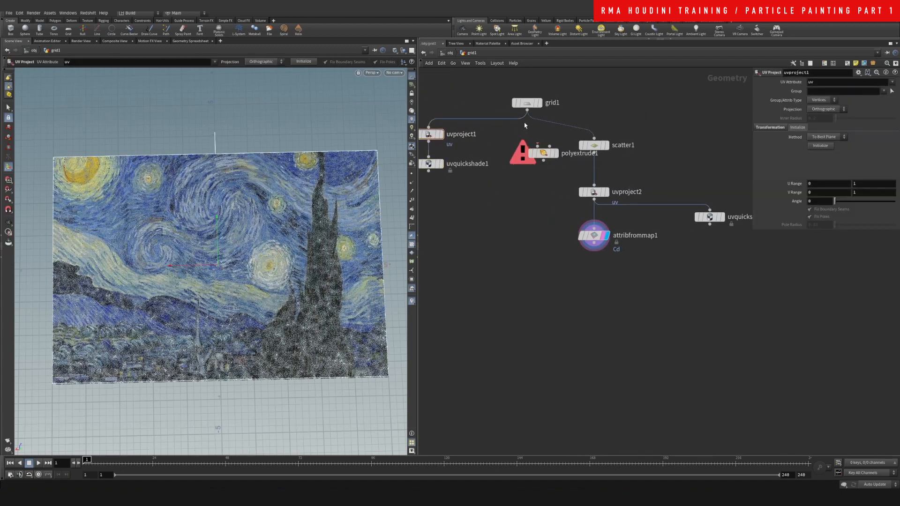
left_click(515, 152)
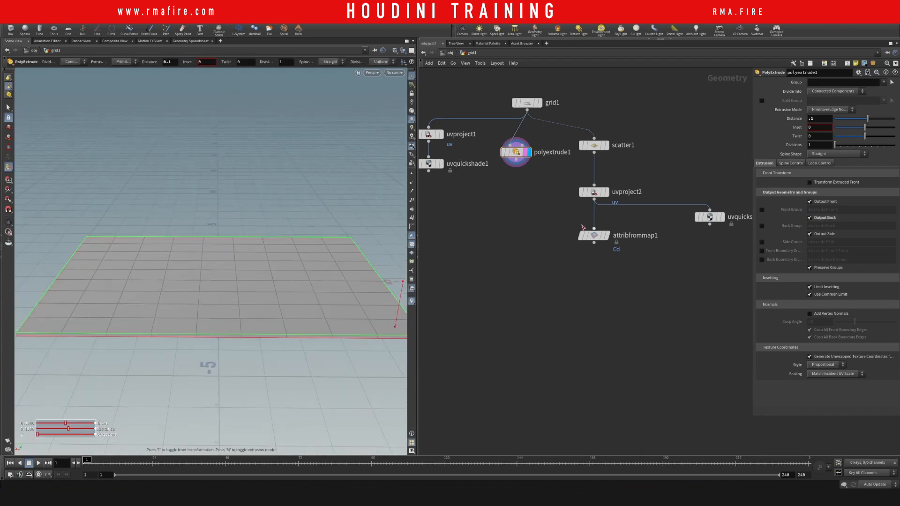
Add pointsfromvolume1 with .02 point separation and wire it into uvproject2.
key("Tab")
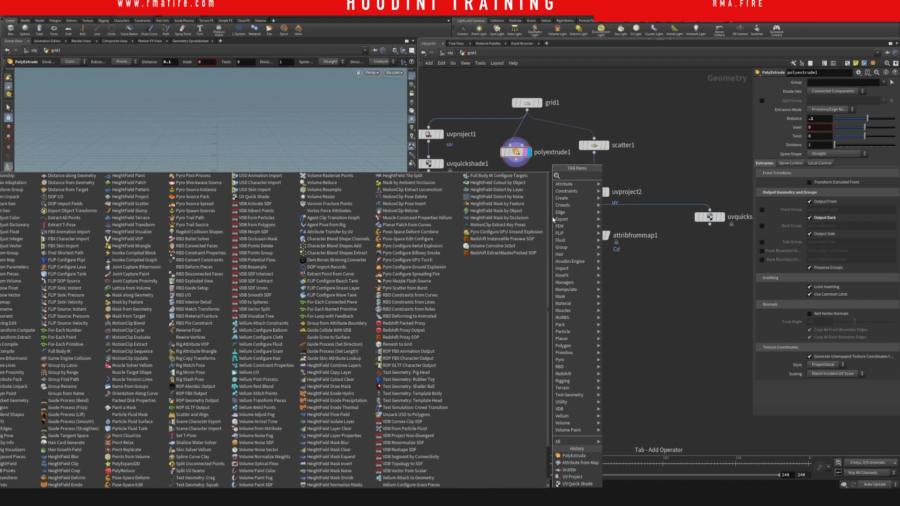
type("point v")
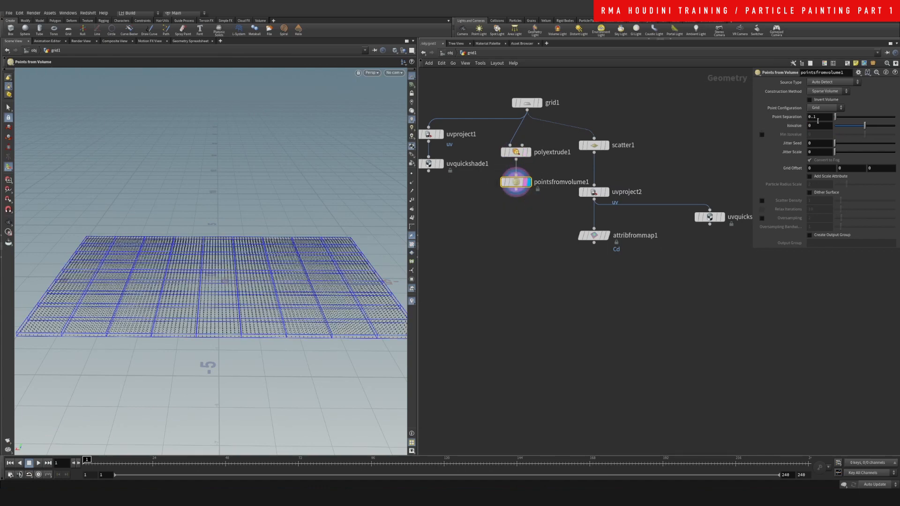
type(".02")
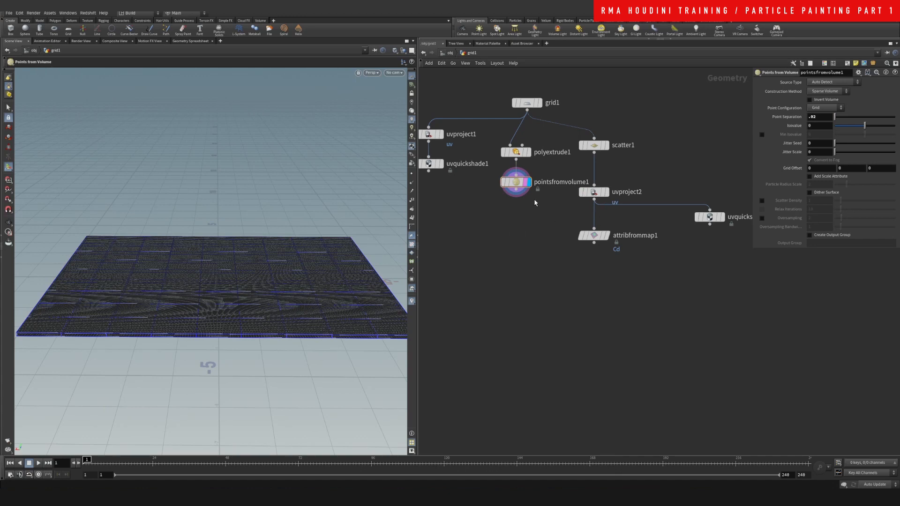
double_click(634, 235)
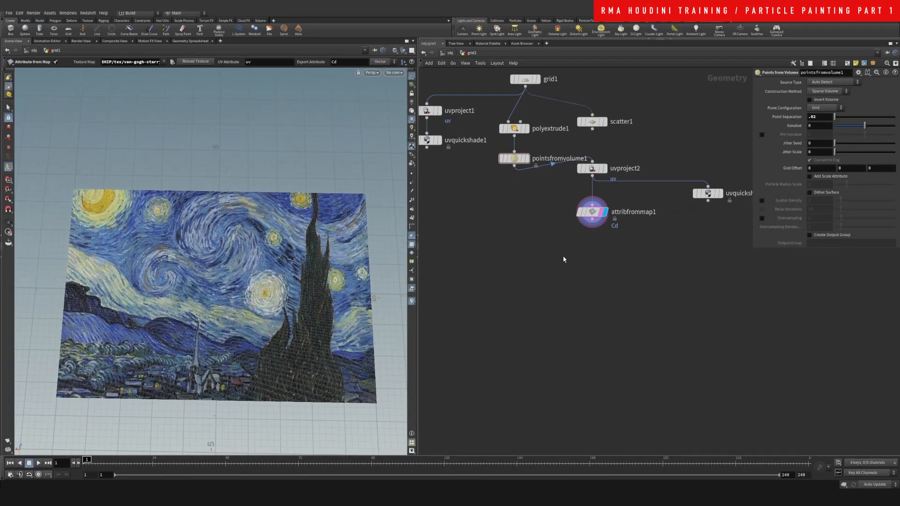
key("Tab")
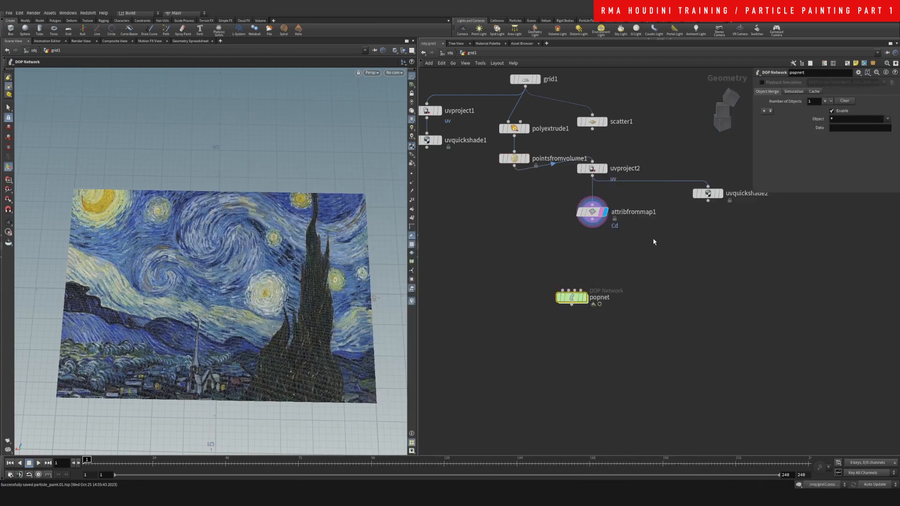
left_click_drag(571, 297, 595, 254)
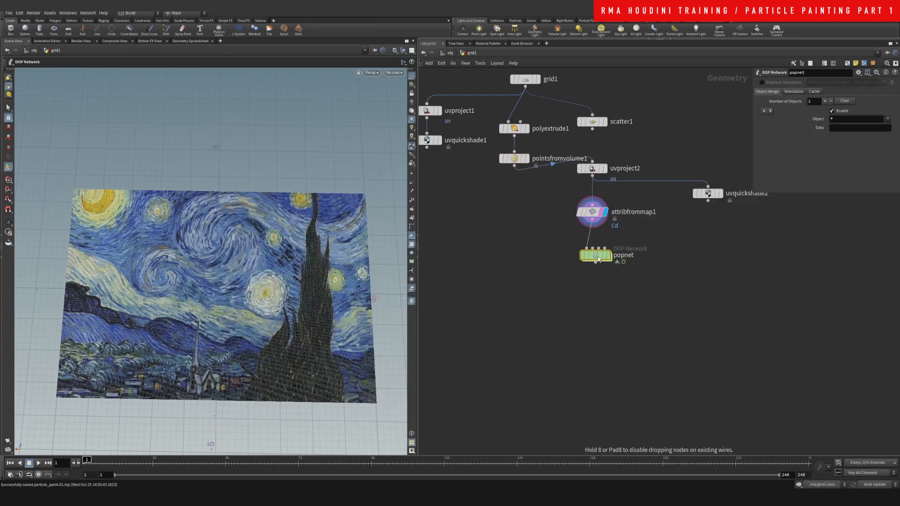
left_click(592, 255)
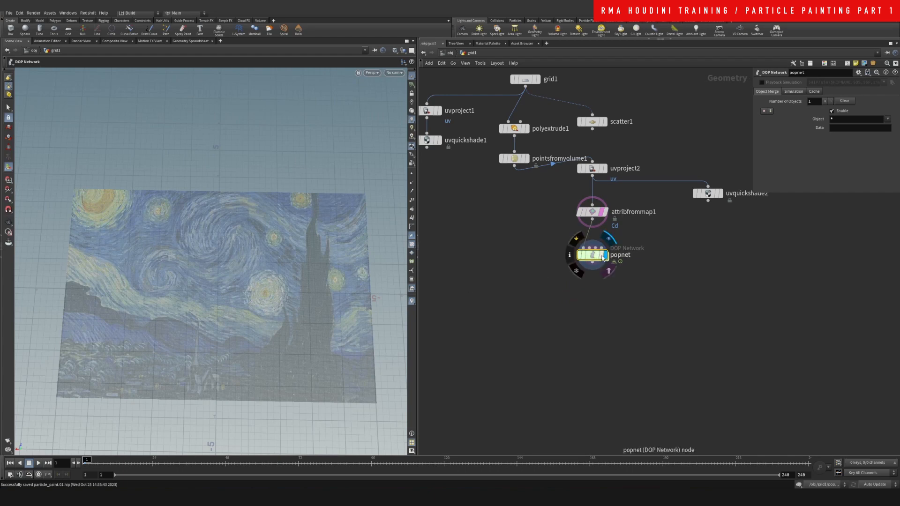
double_click(590, 255)
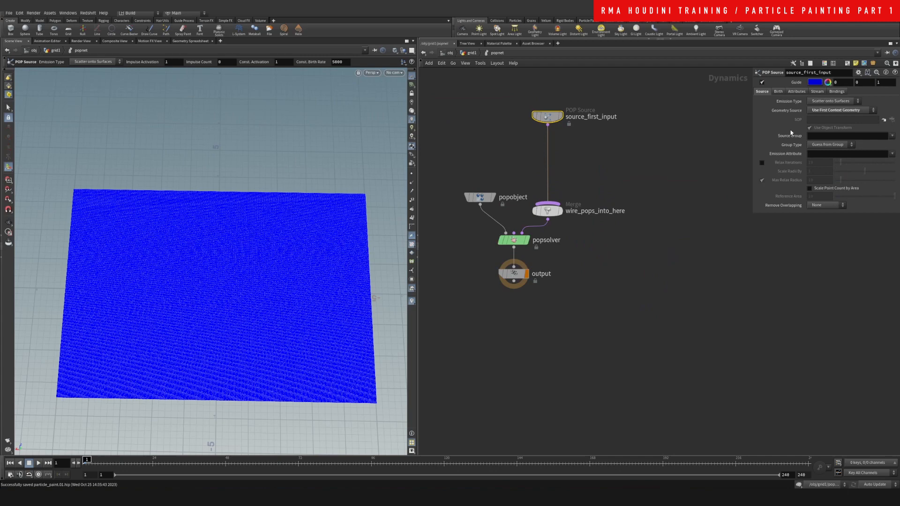
left_click(832, 101)
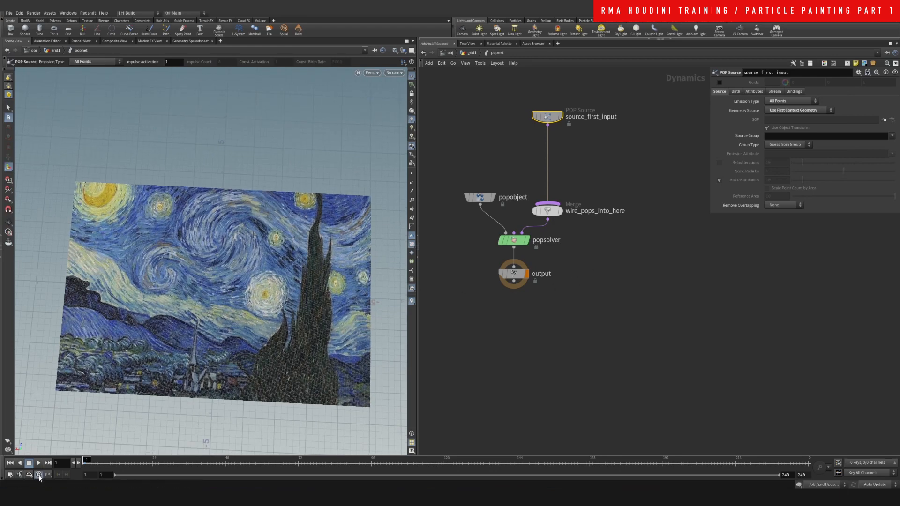
left_click(38, 463)
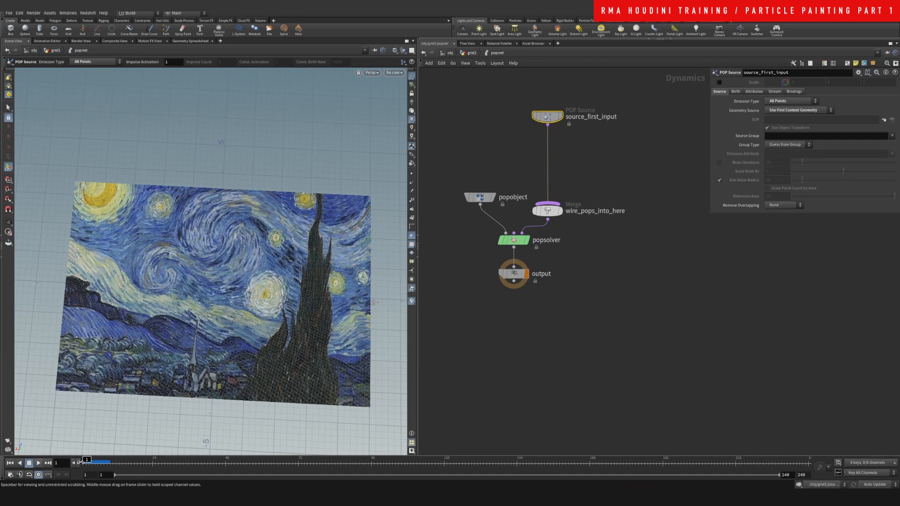
Add a POP Force with noise amplitude feeding the merge and play the rippling points.
key("Tab")
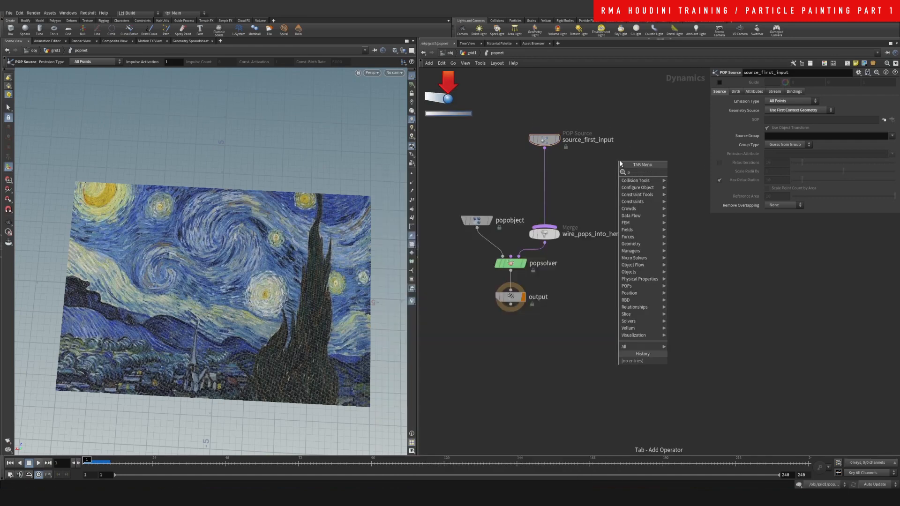
left_click(547, 174)
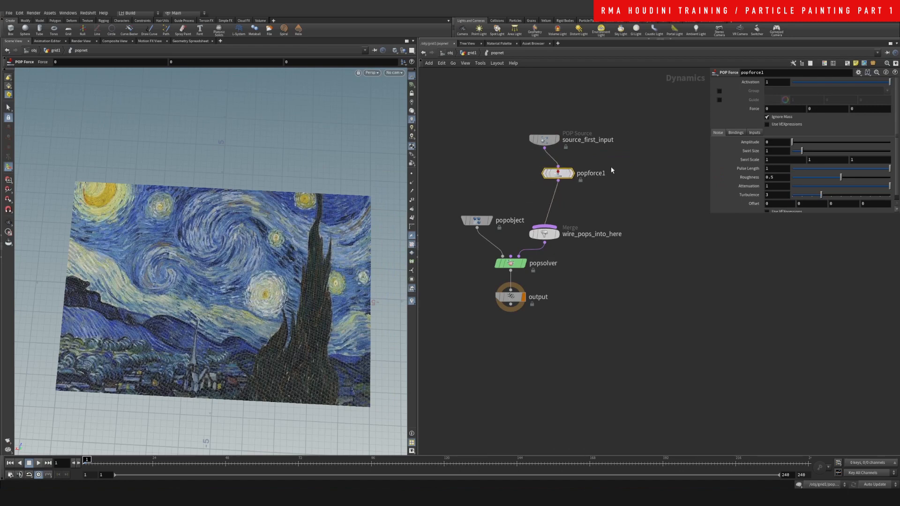
type("0.4")
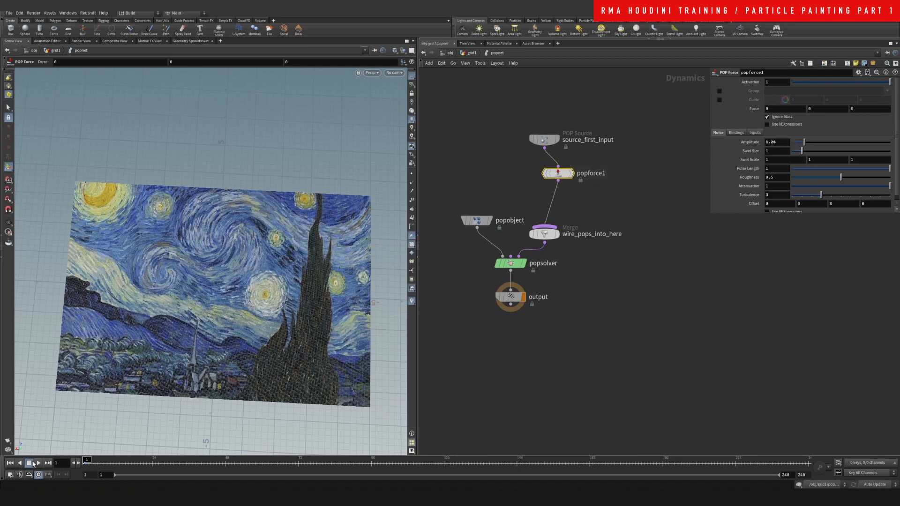
left_click(29, 463)
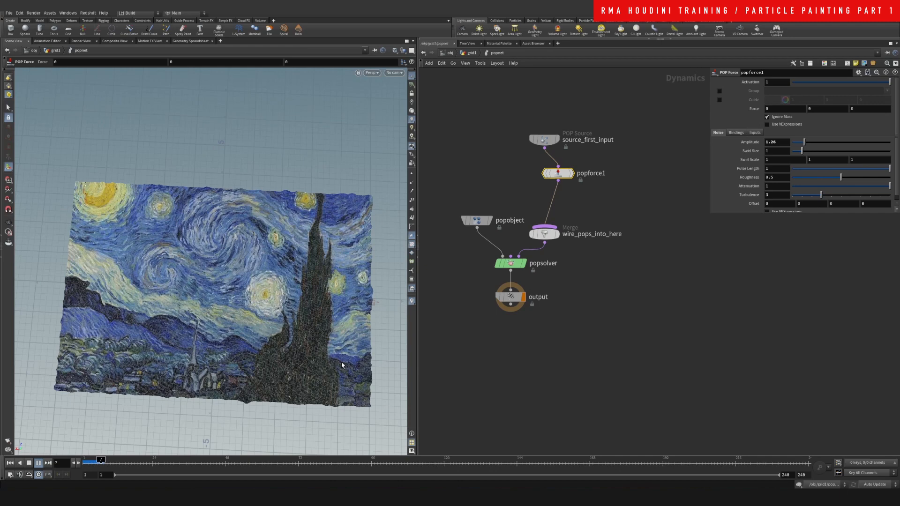
left_click(40, 463)
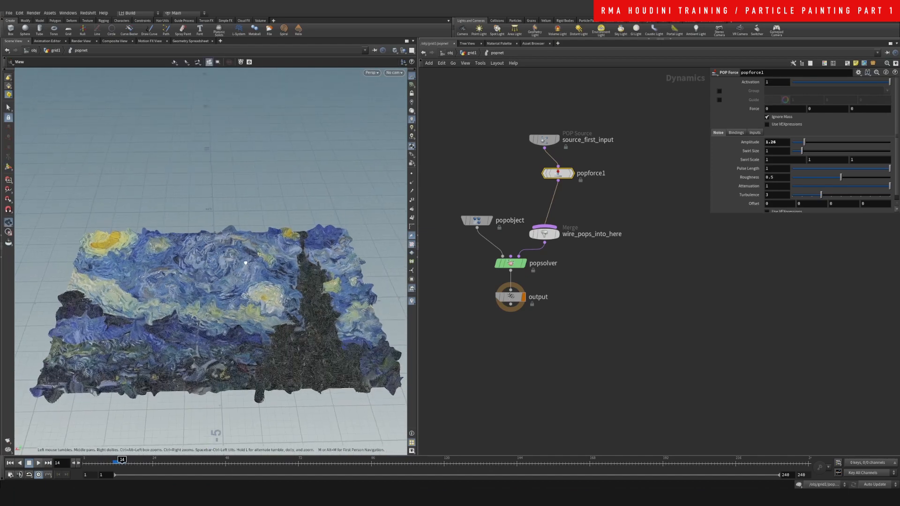
left_click_drag(245, 263, 254, 317)
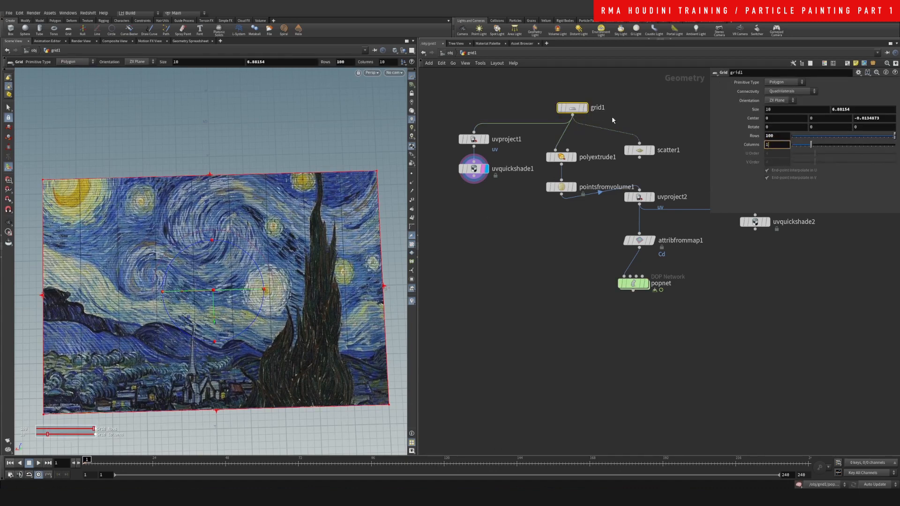
Set grid1's Rows and Columns to 100.
type("100")
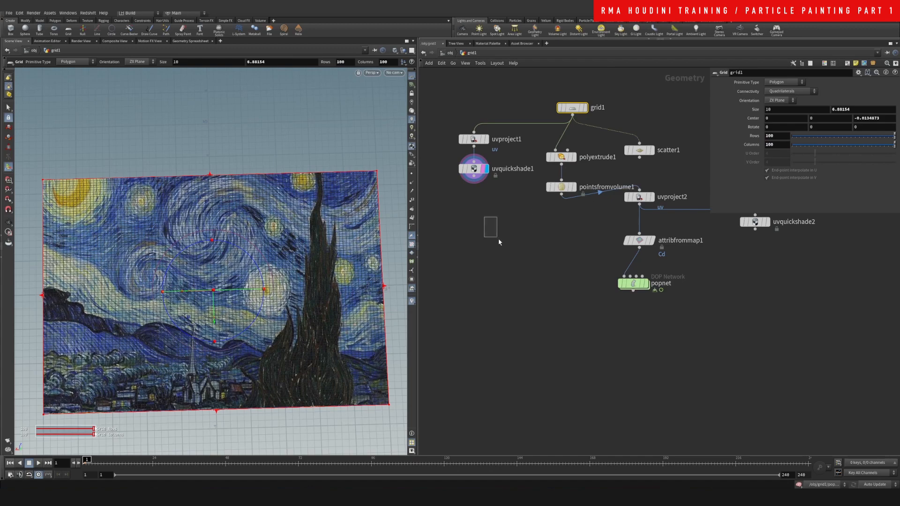
key("Tab")
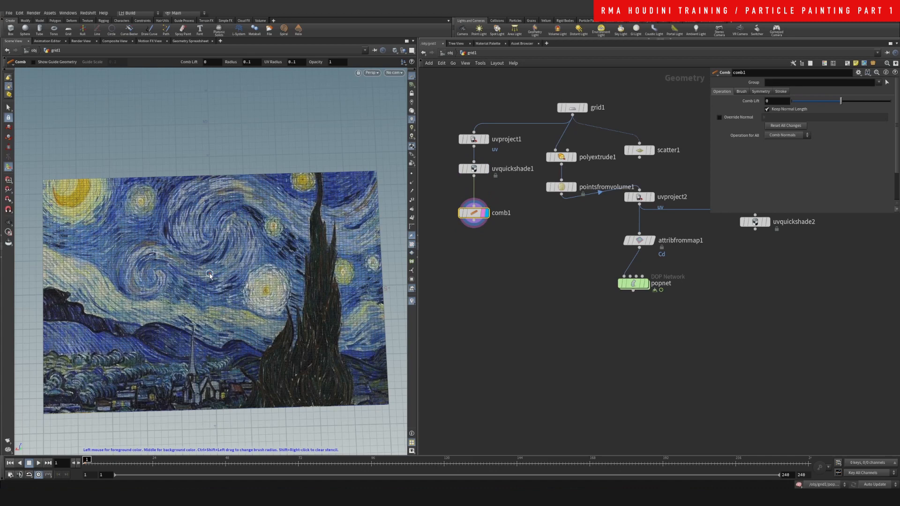
Review the comb1 node's Brush, Stroke and Operation settings before painting.
left_click(740, 91)
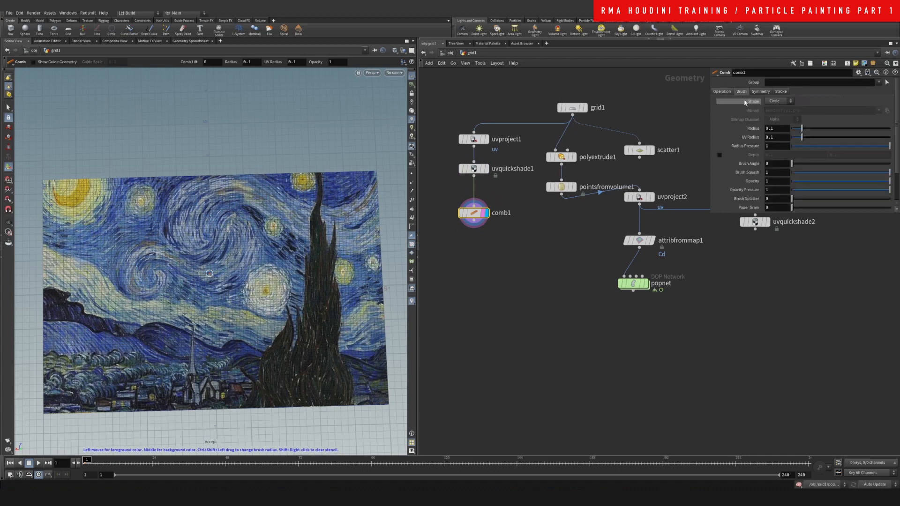
left_click(780, 92)
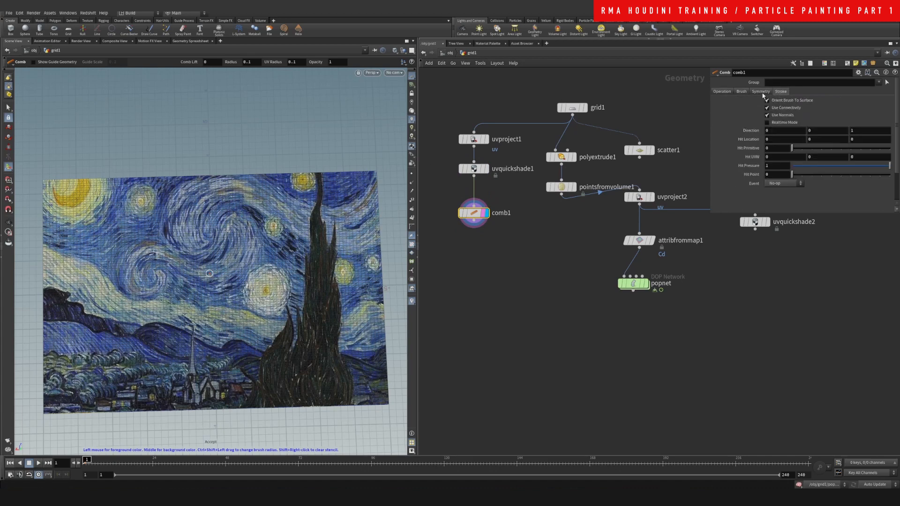
left_click(721, 90)
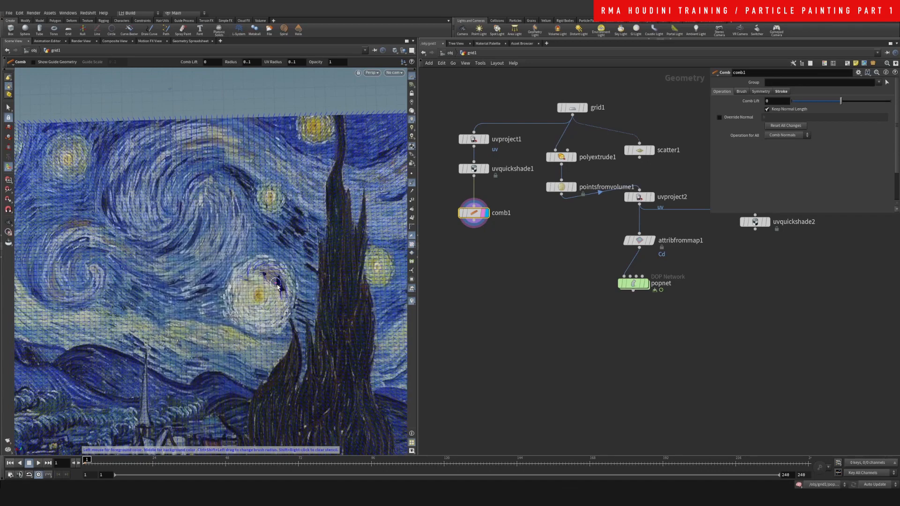
Comb normals around the central bright star and along the big sky swirl.
left_click_drag(264, 276, 273, 292)
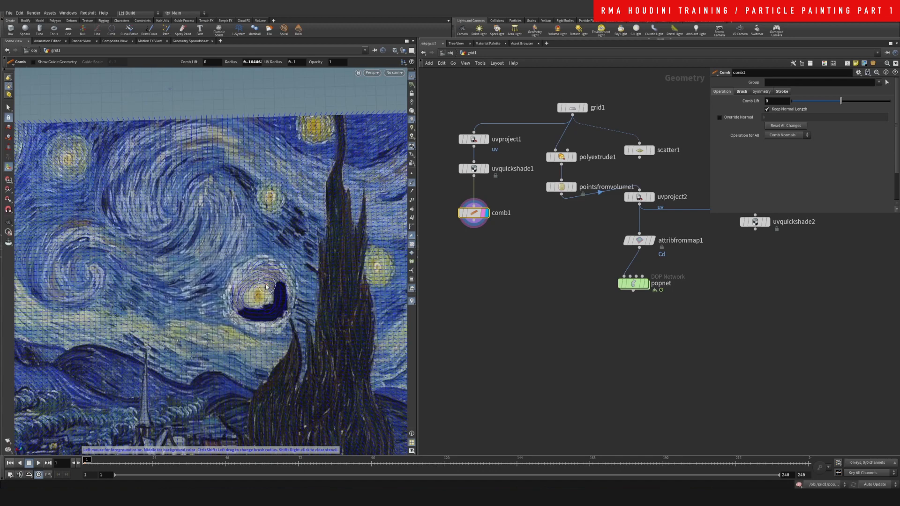
left_click_drag(264, 287, 241, 298)
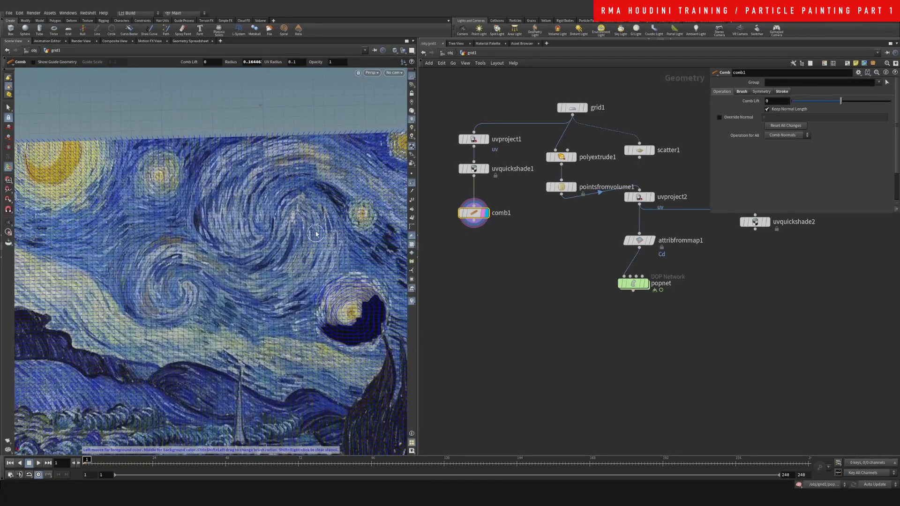
left_click_drag(316, 235, 244, 281)
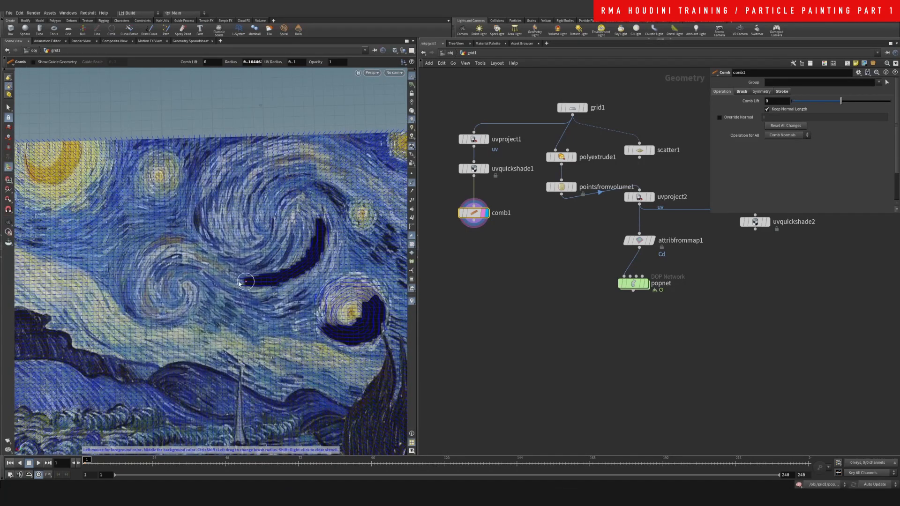
left_click_drag(244, 281, 282, 287)
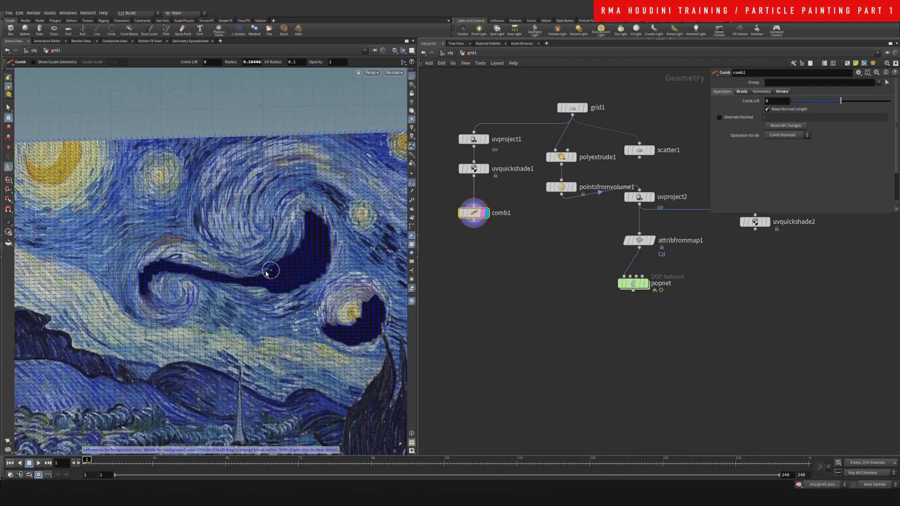
Widen the swirl's combed area, curl it around the small swirl and into the lower sky.
left_click_drag(270, 270, 172, 270)
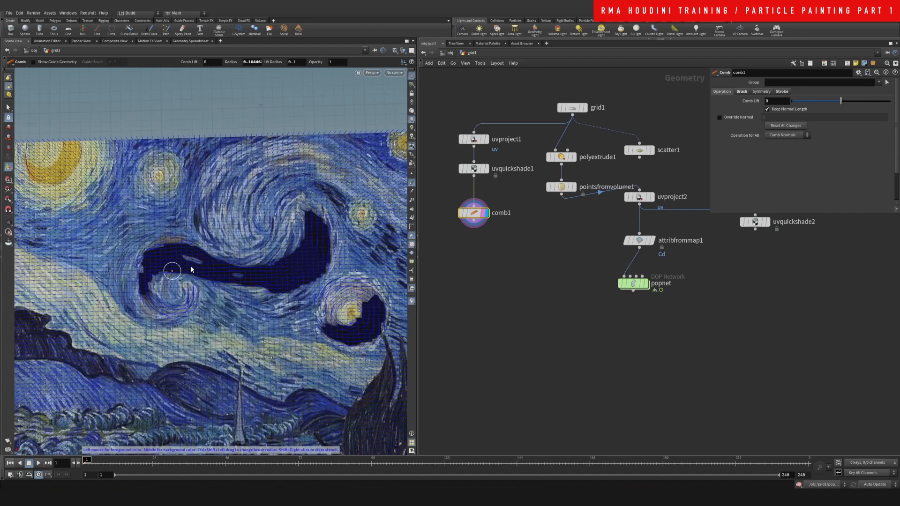
left_click_drag(172, 270, 155, 307)
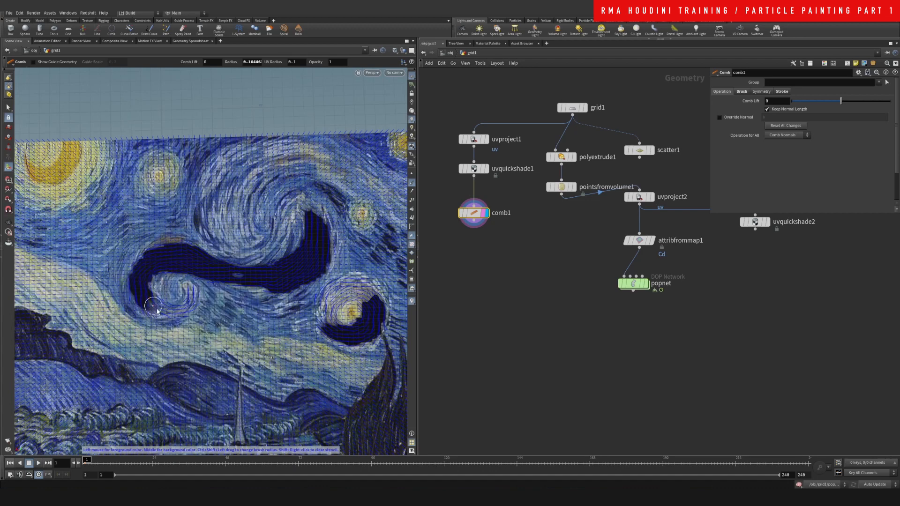
left_click_drag(154, 308, 224, 303)
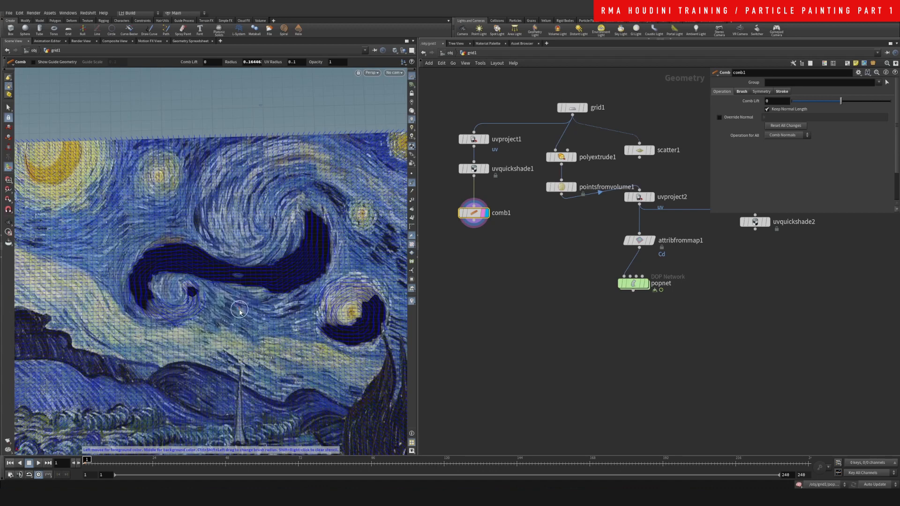
mouse_move(251, 313)
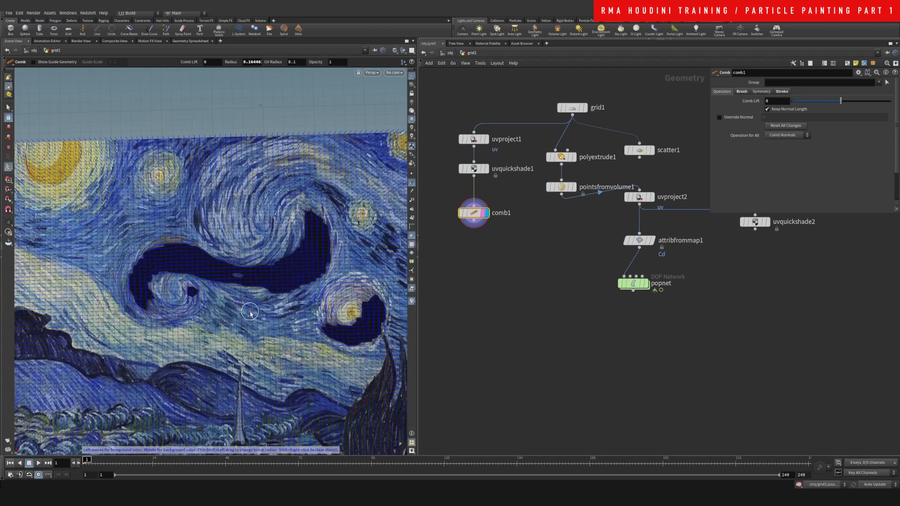
left_click_drag(250, 313, 221, 316)
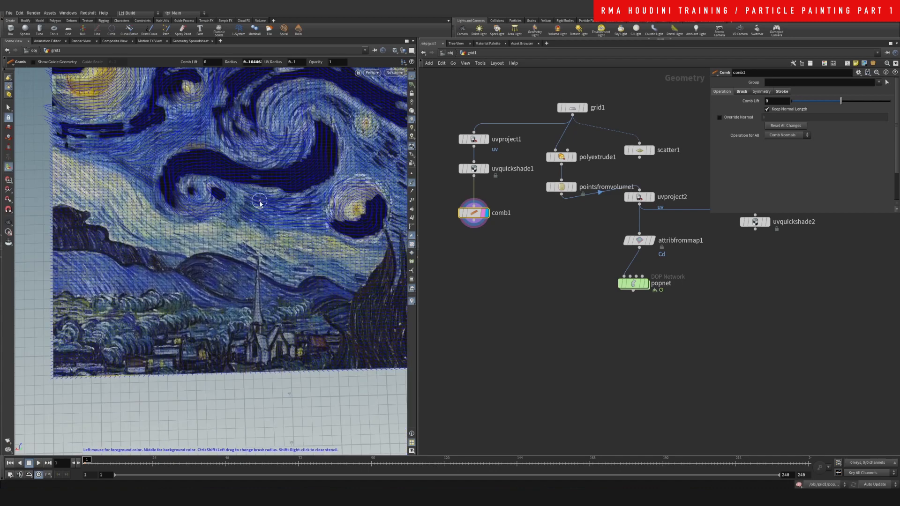
Comb normals up along the tall cypress tree.
left_click_drag(260, 202, 205, 251)
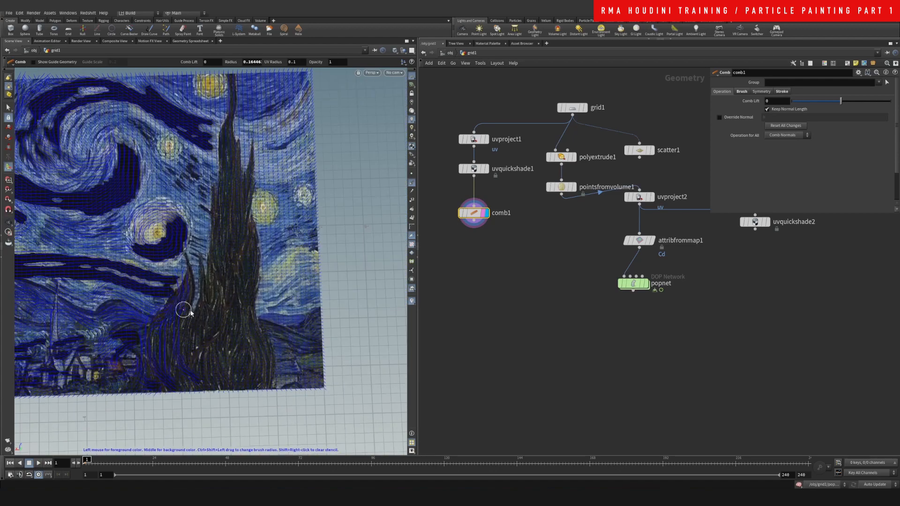
left_click_drag(184, 310, 232, 126)
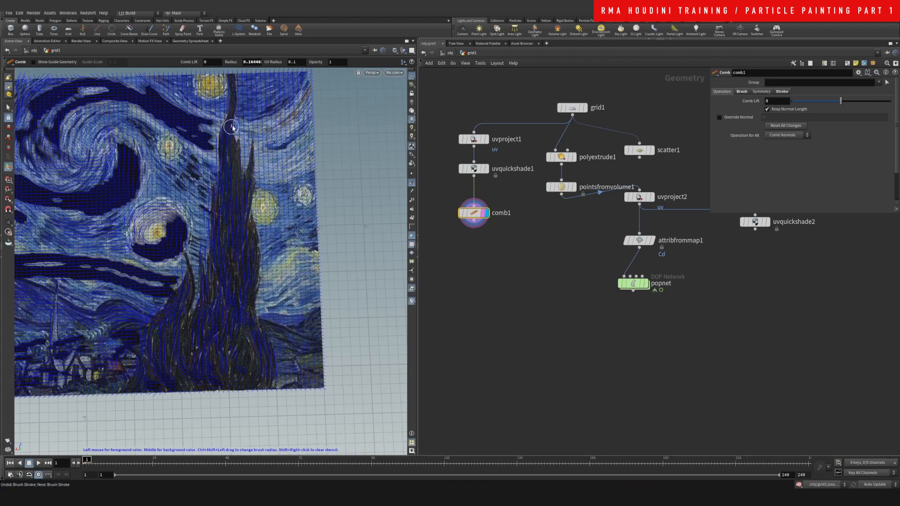